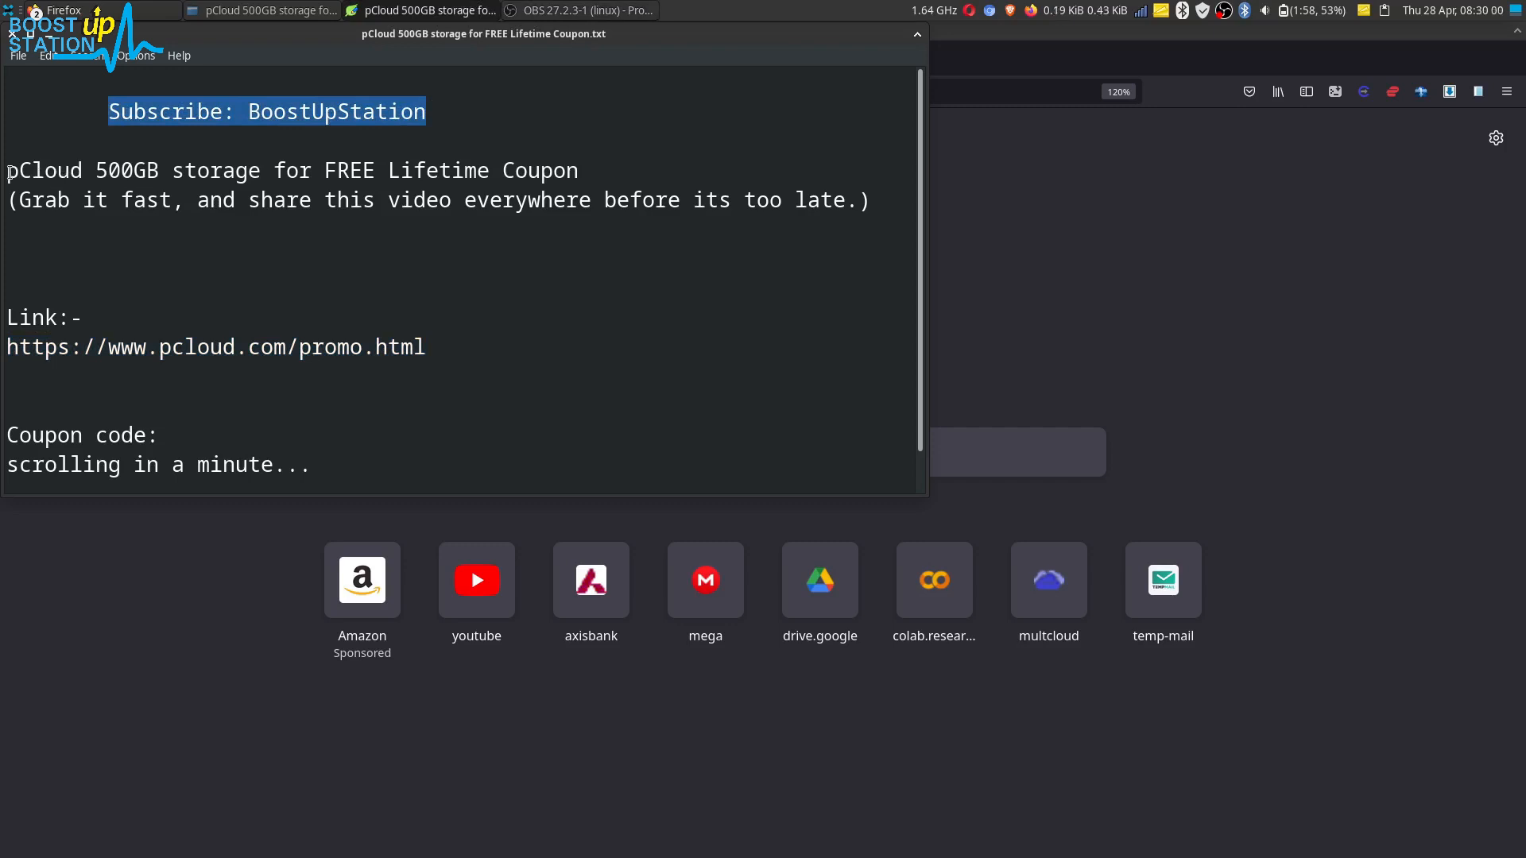
Highlight the '500GB storage for FREE' title and the 'share this video everywhere' note.
double_click(126, 170)
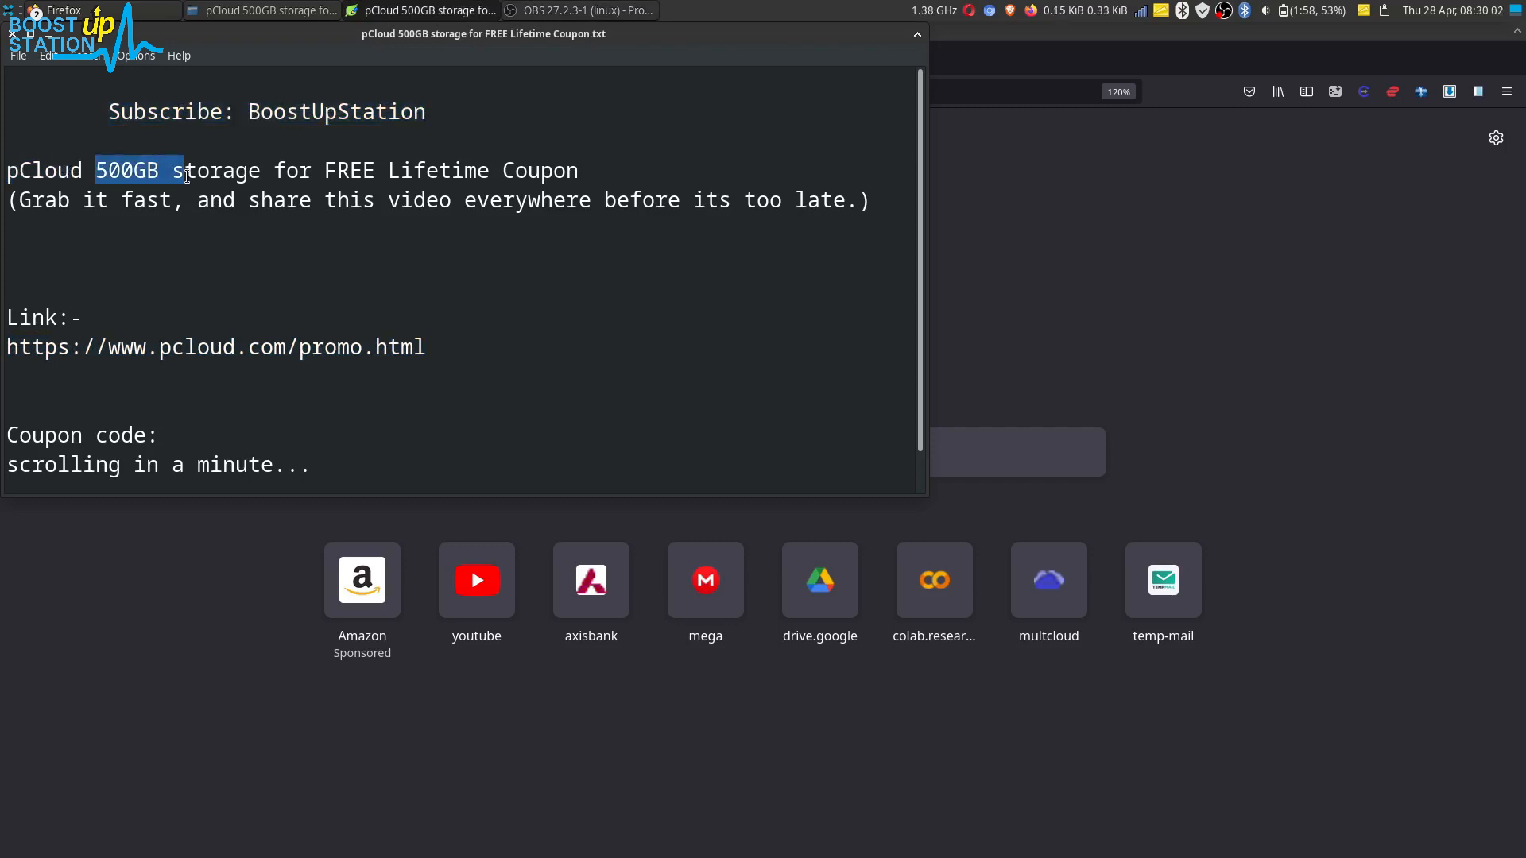
drag(184, 170, 375, 170)
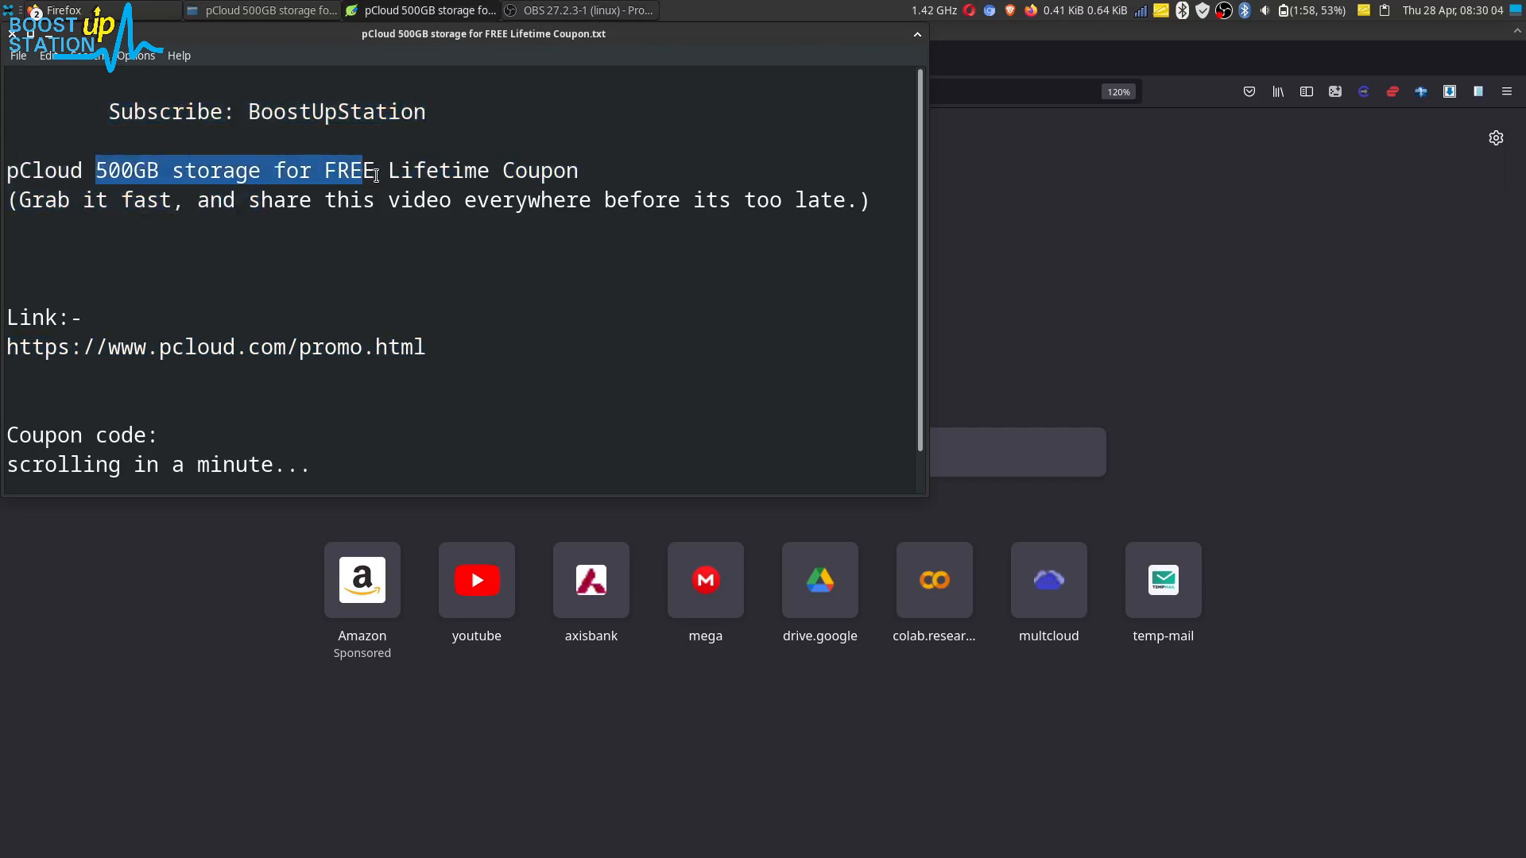
double_click(435, 170)
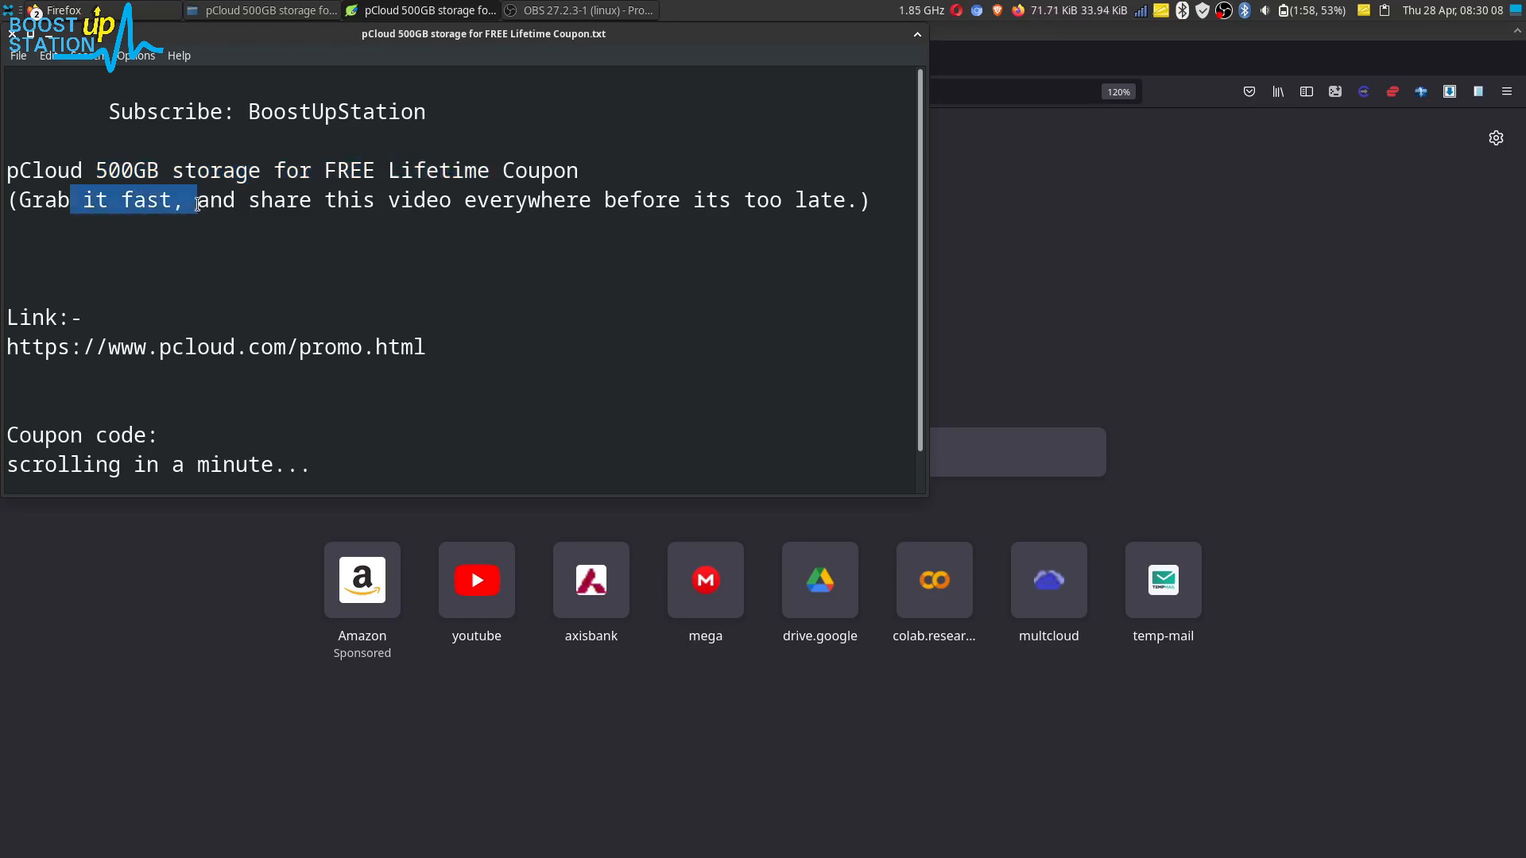
drag(202, 200, 582, 200)
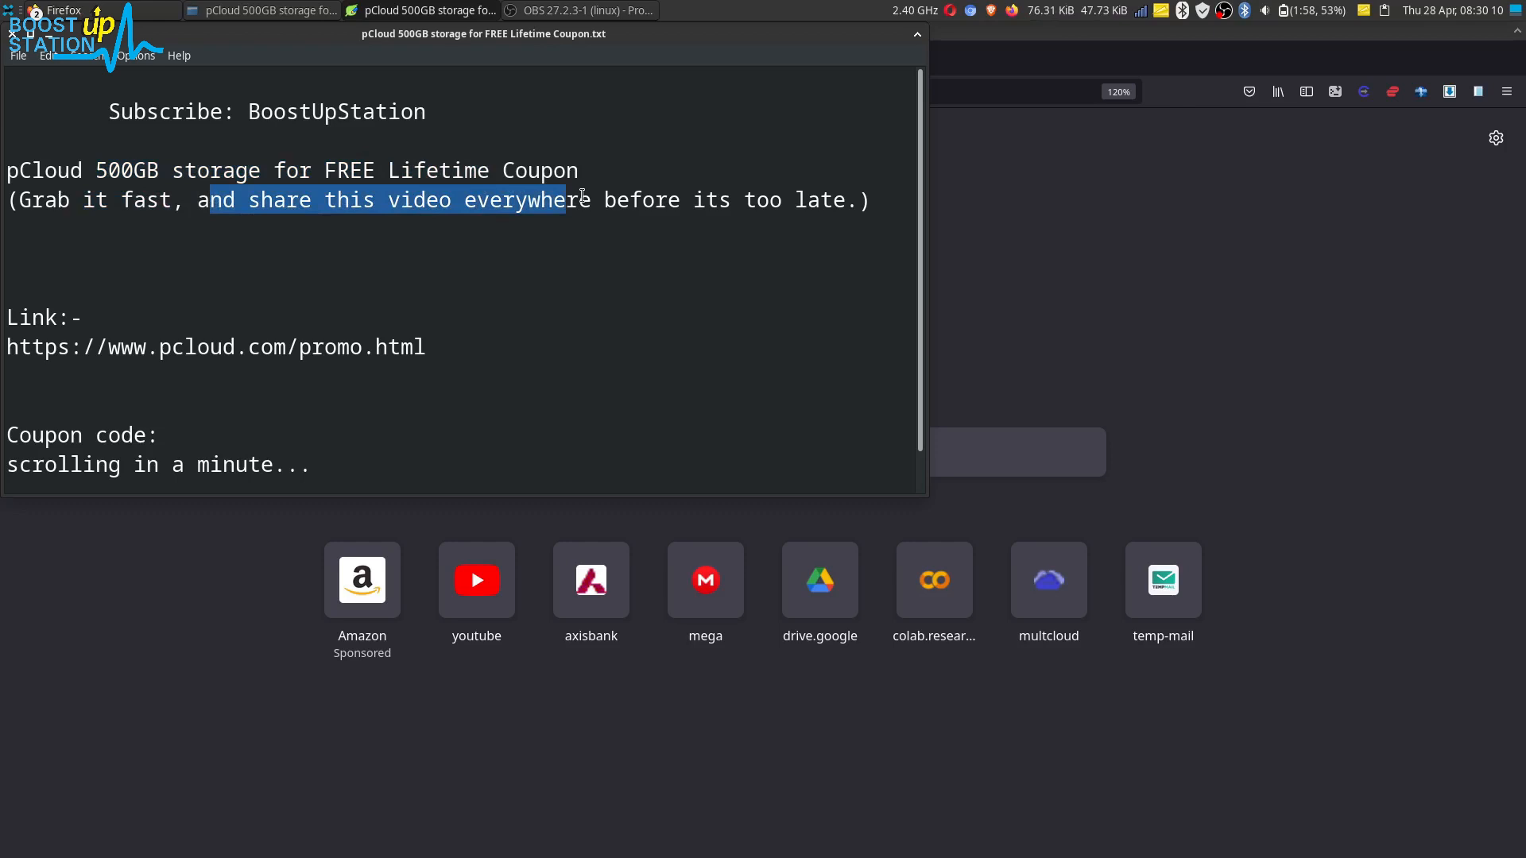
drag(581, 200, 876, 200)
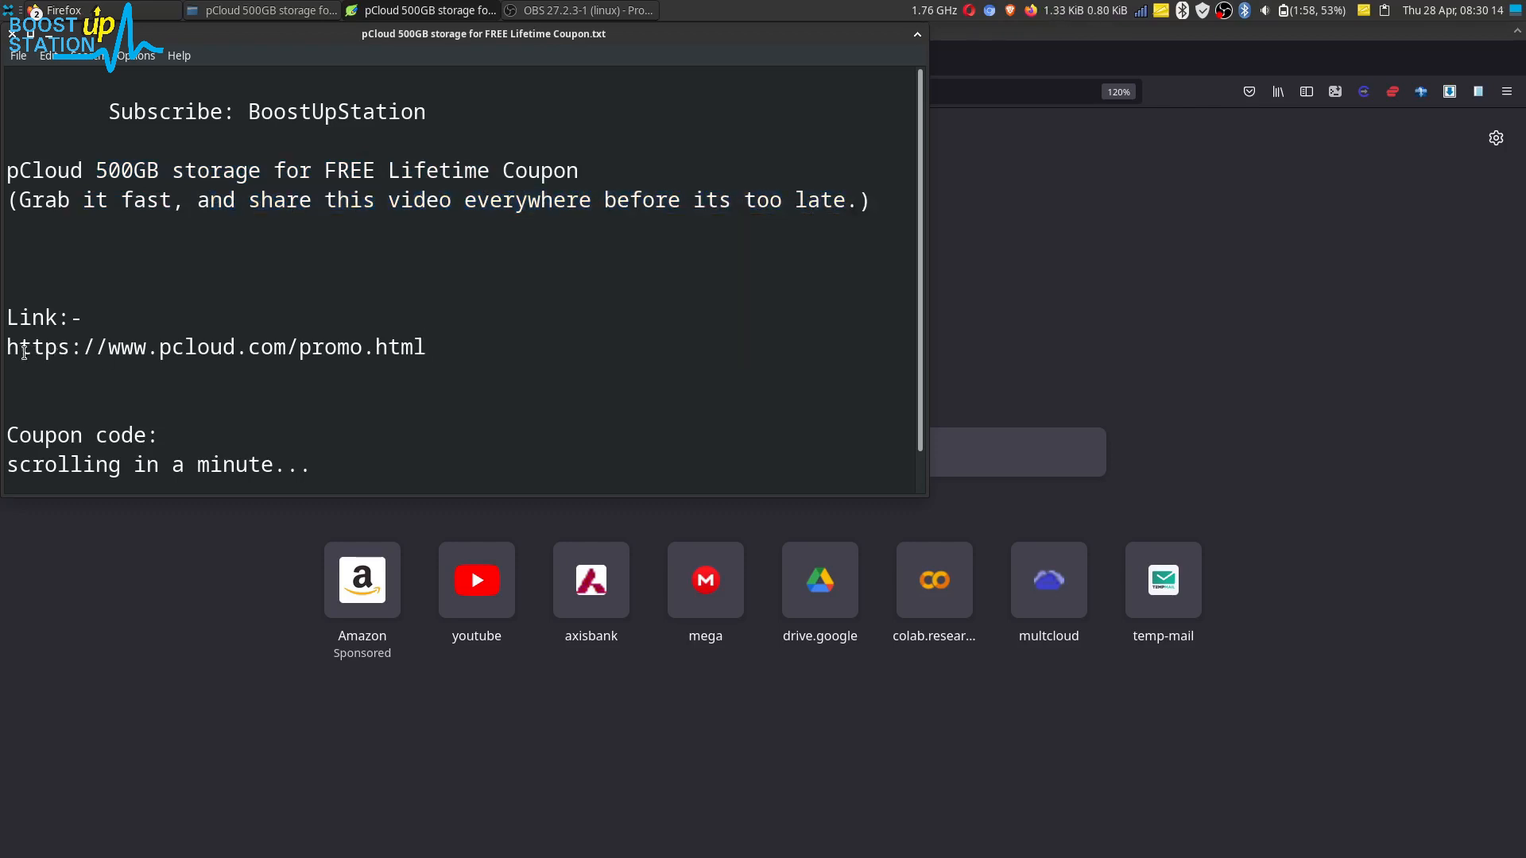
drag(19, 347, 426, 347)
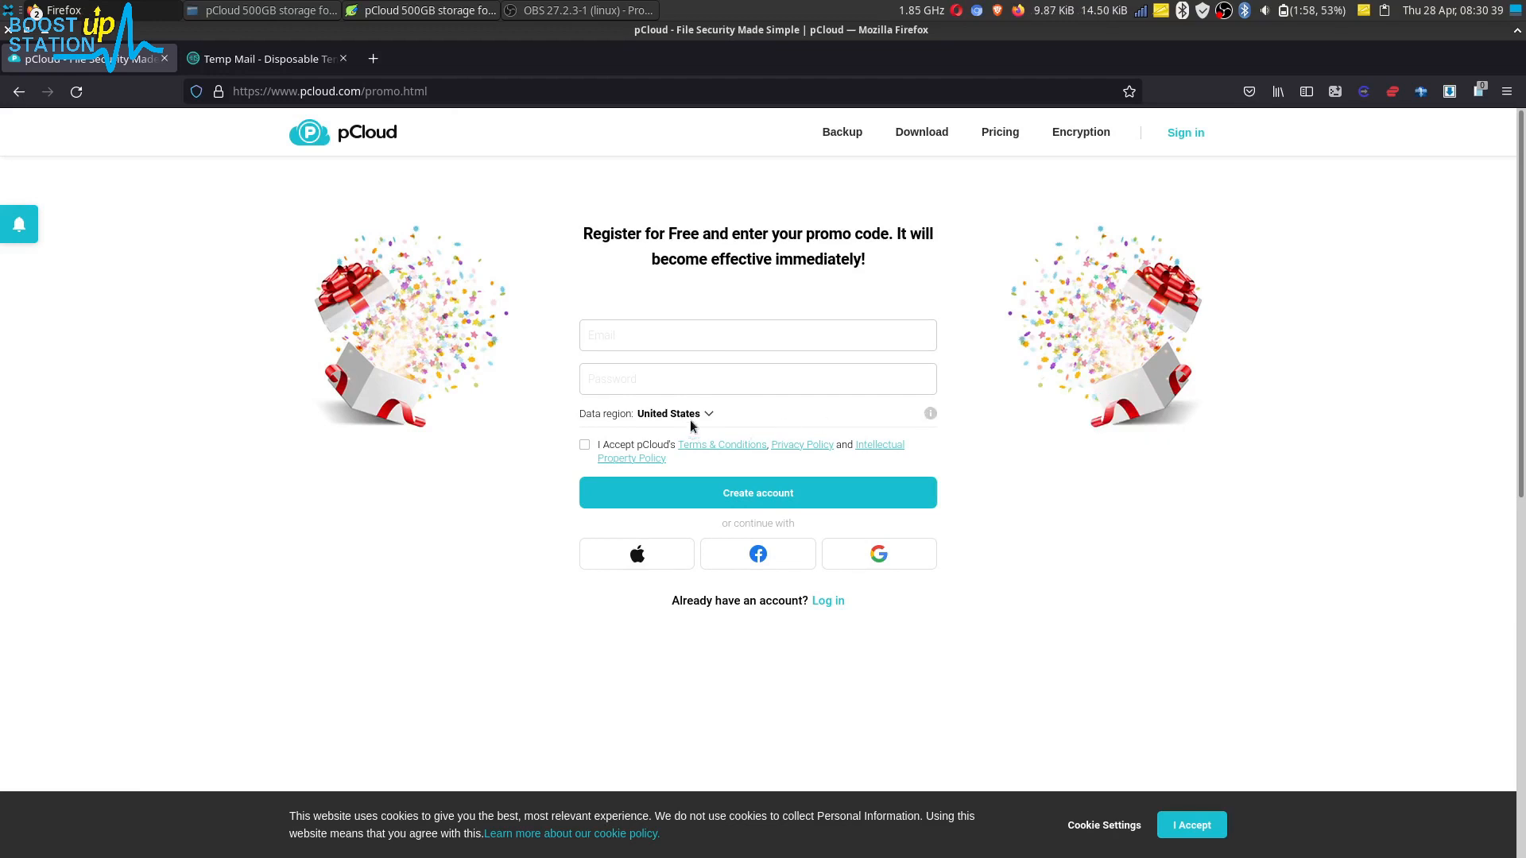
Check the Data region choices, then copy the temporary email address from Temp Mail.
click(669, 414)
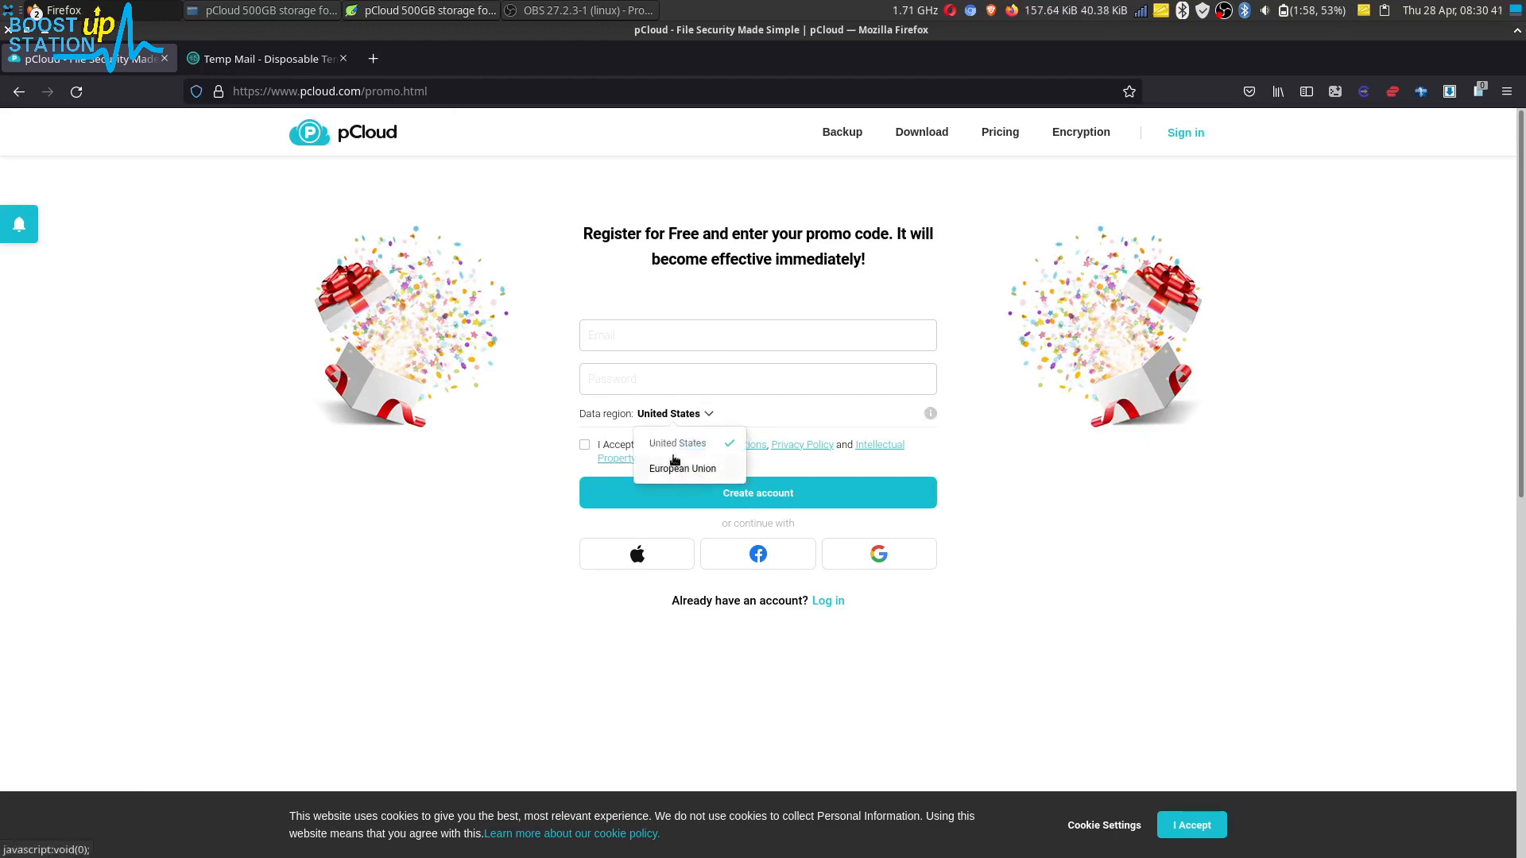
mouse_move(712, 477)
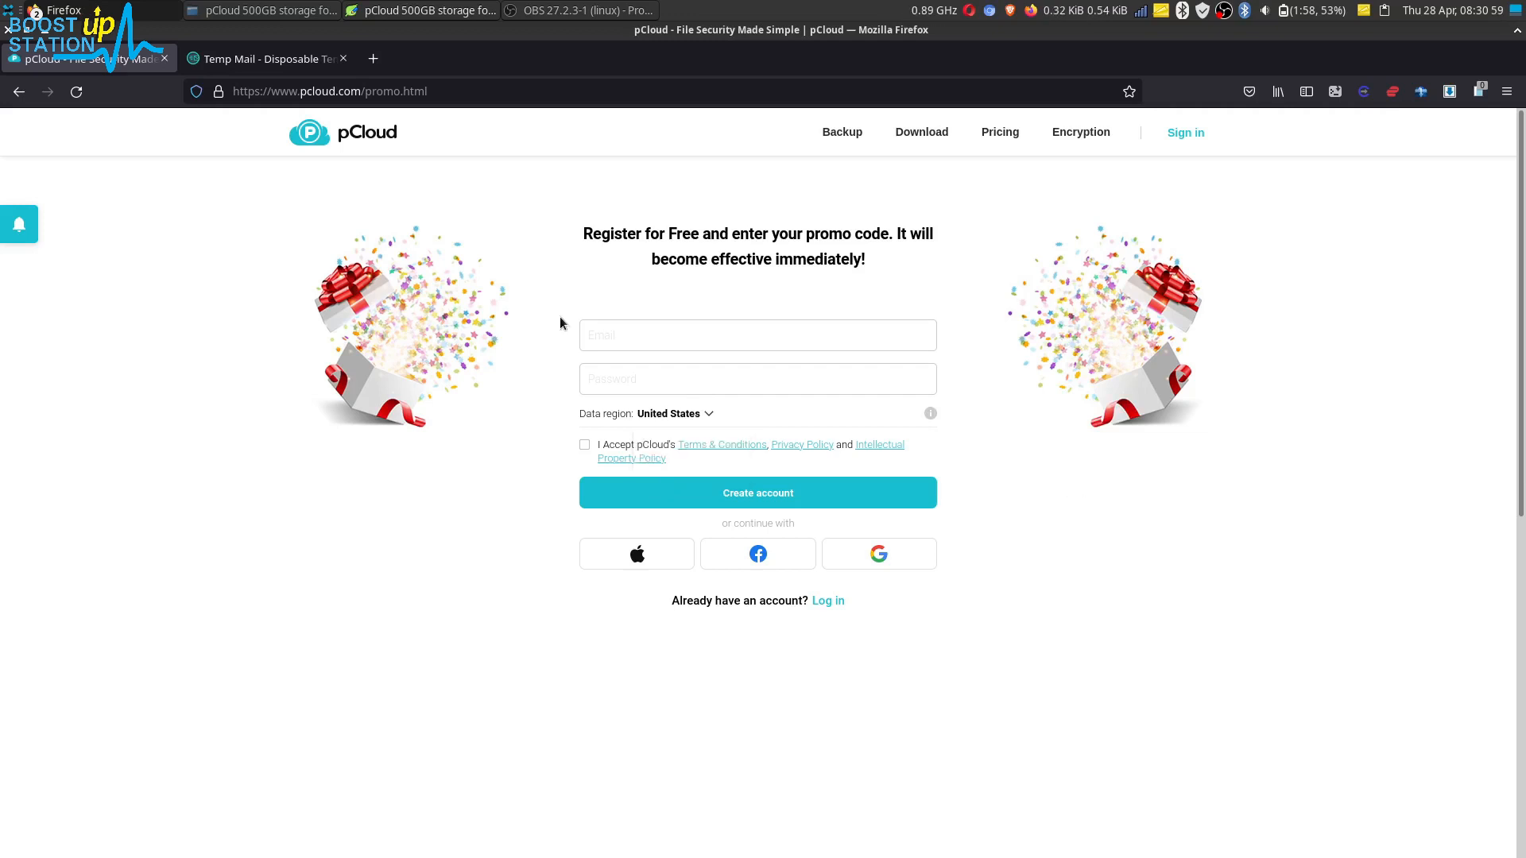
mouse_move(686, 489)
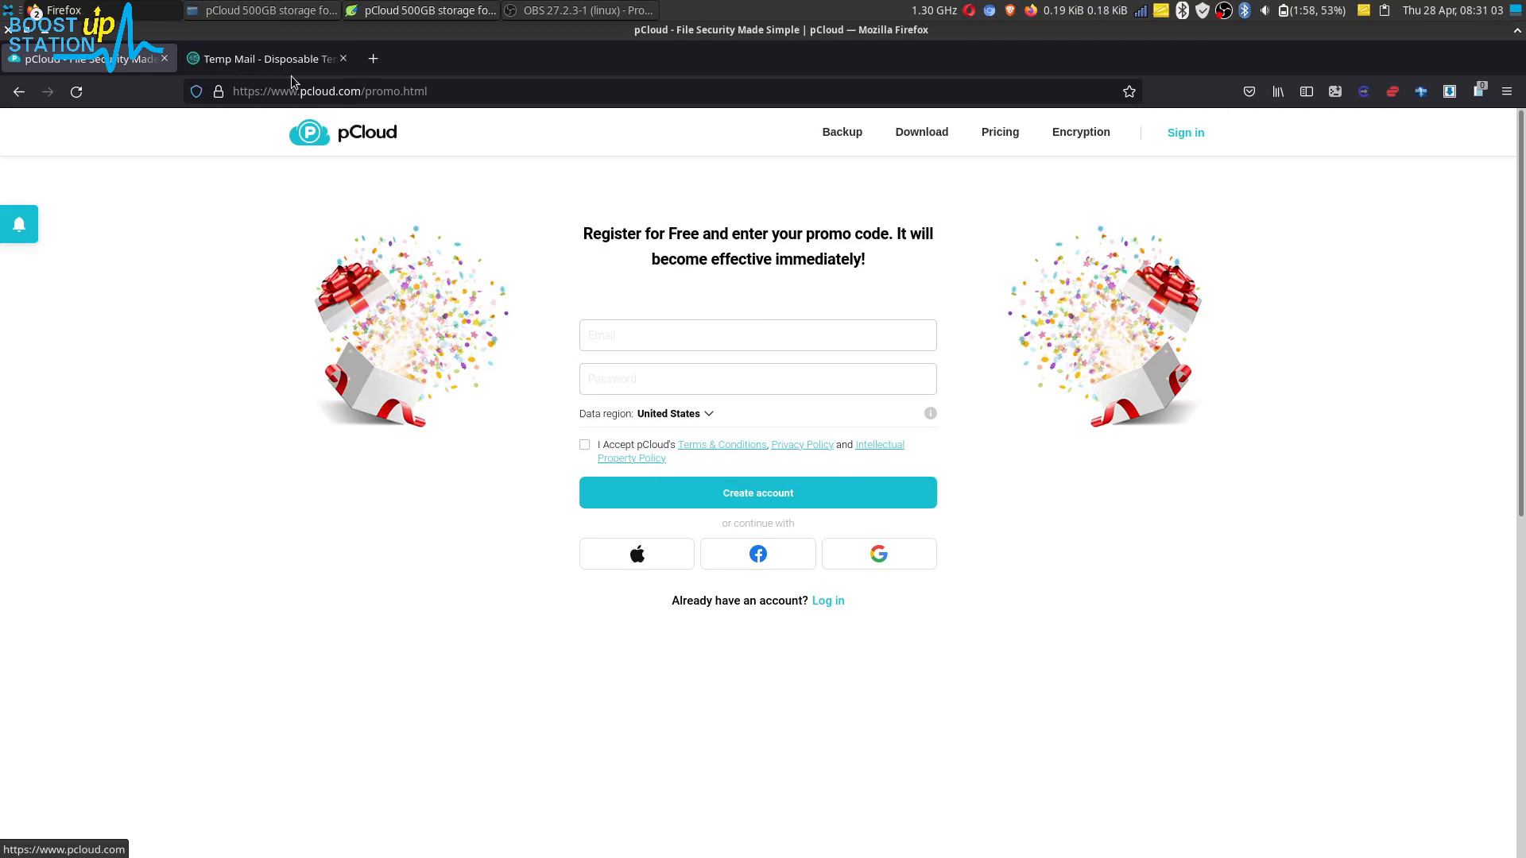
click(262, 57)
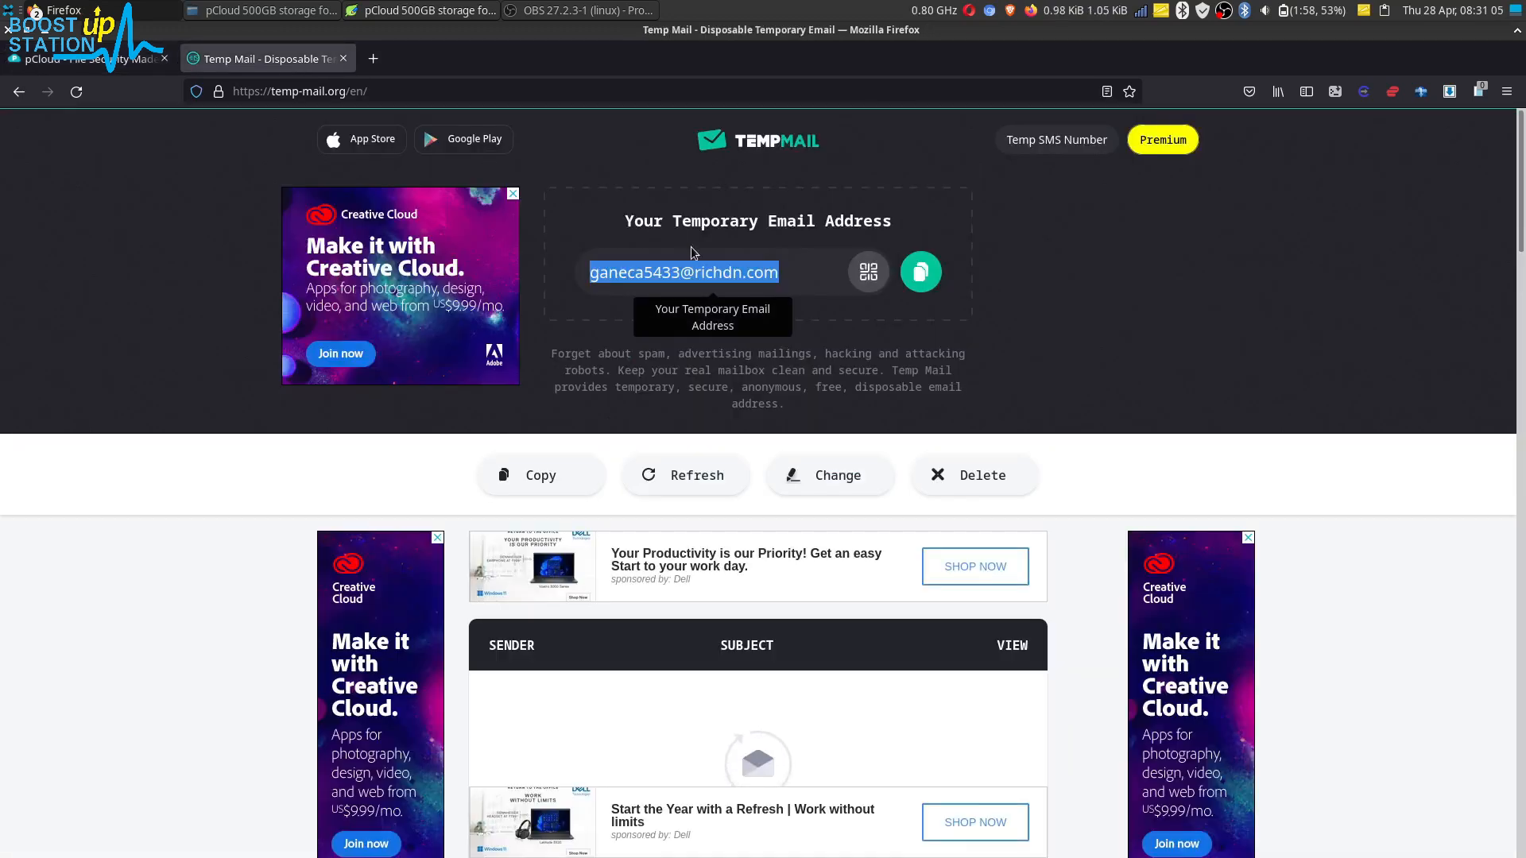
click(920, 272)
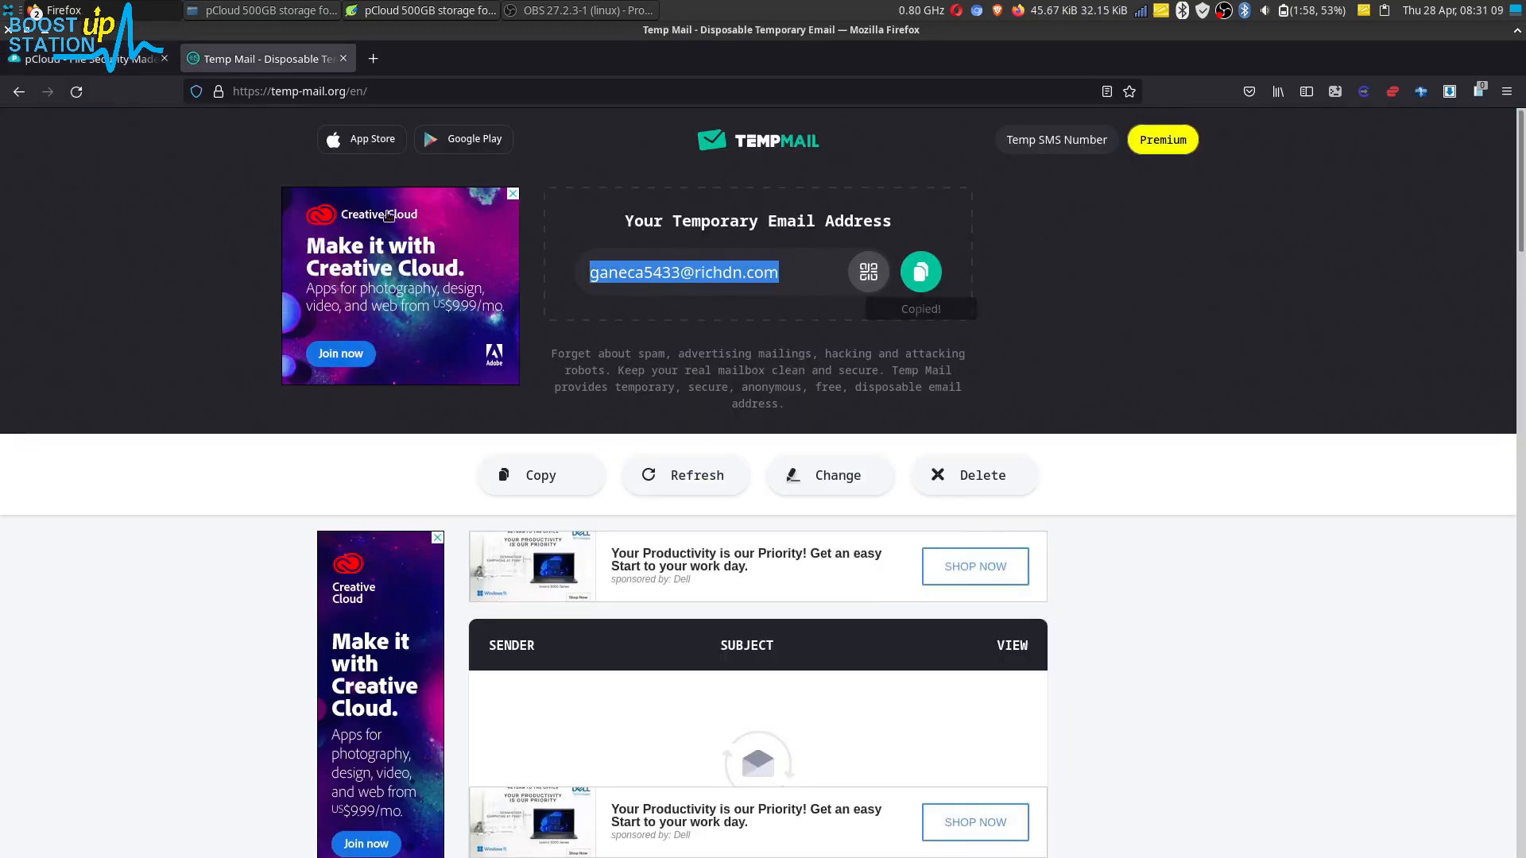
click(87, 58)
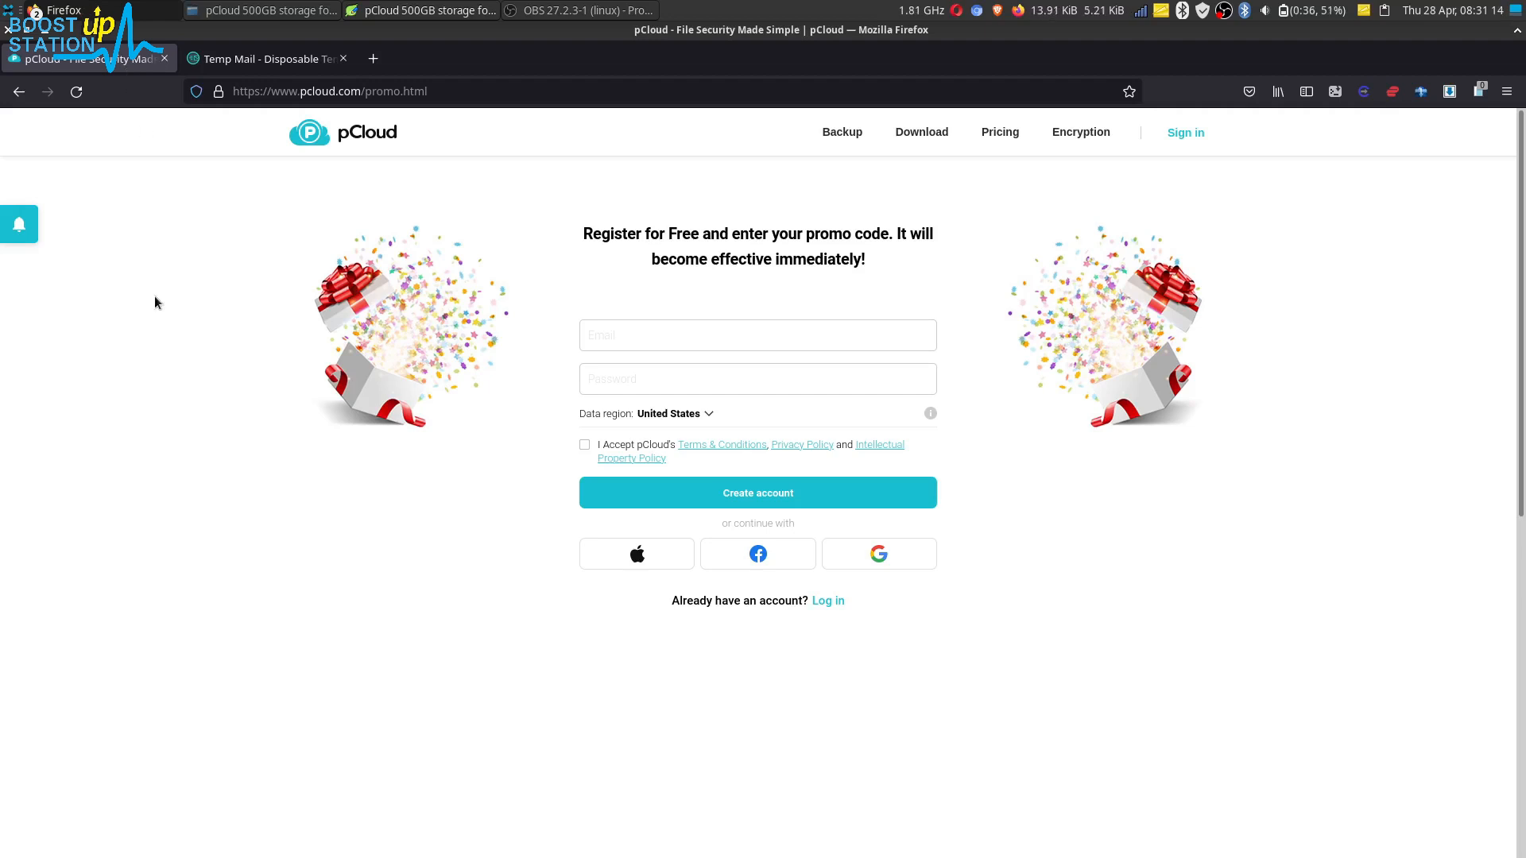
mouse_move(231, 353)
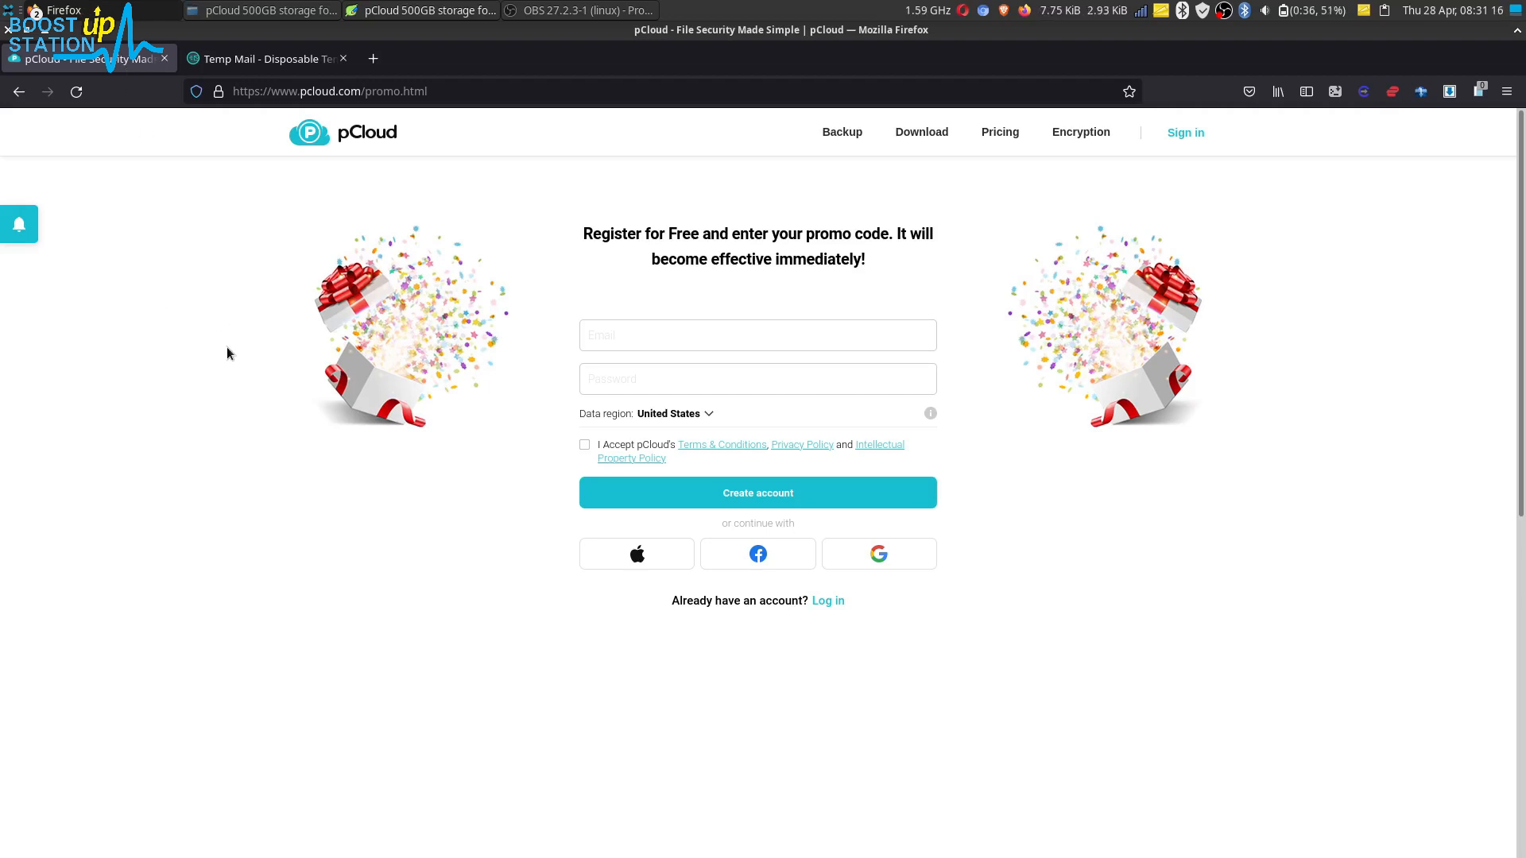
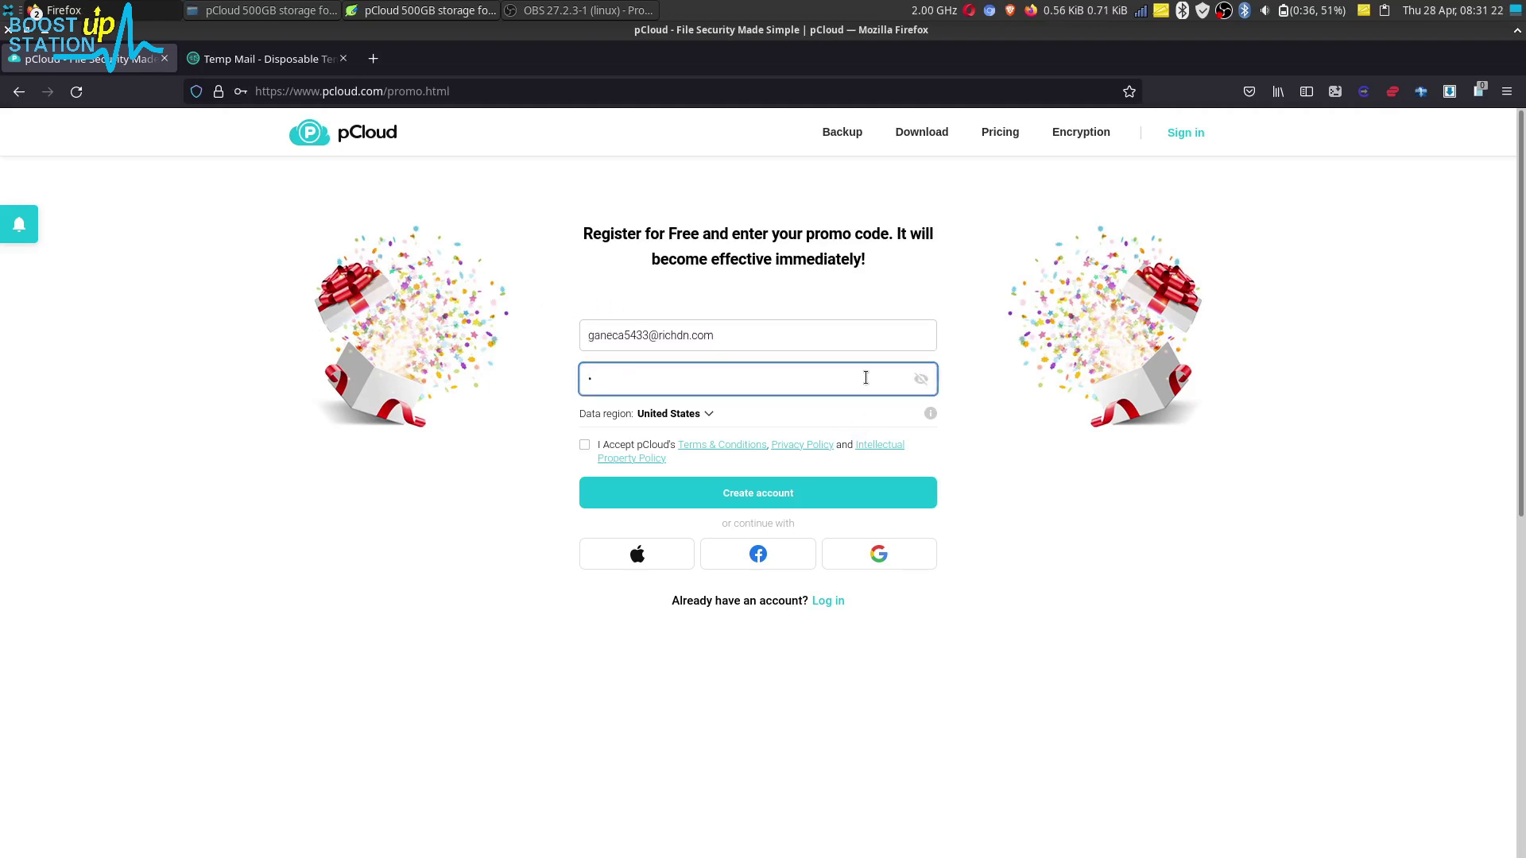
text(••)
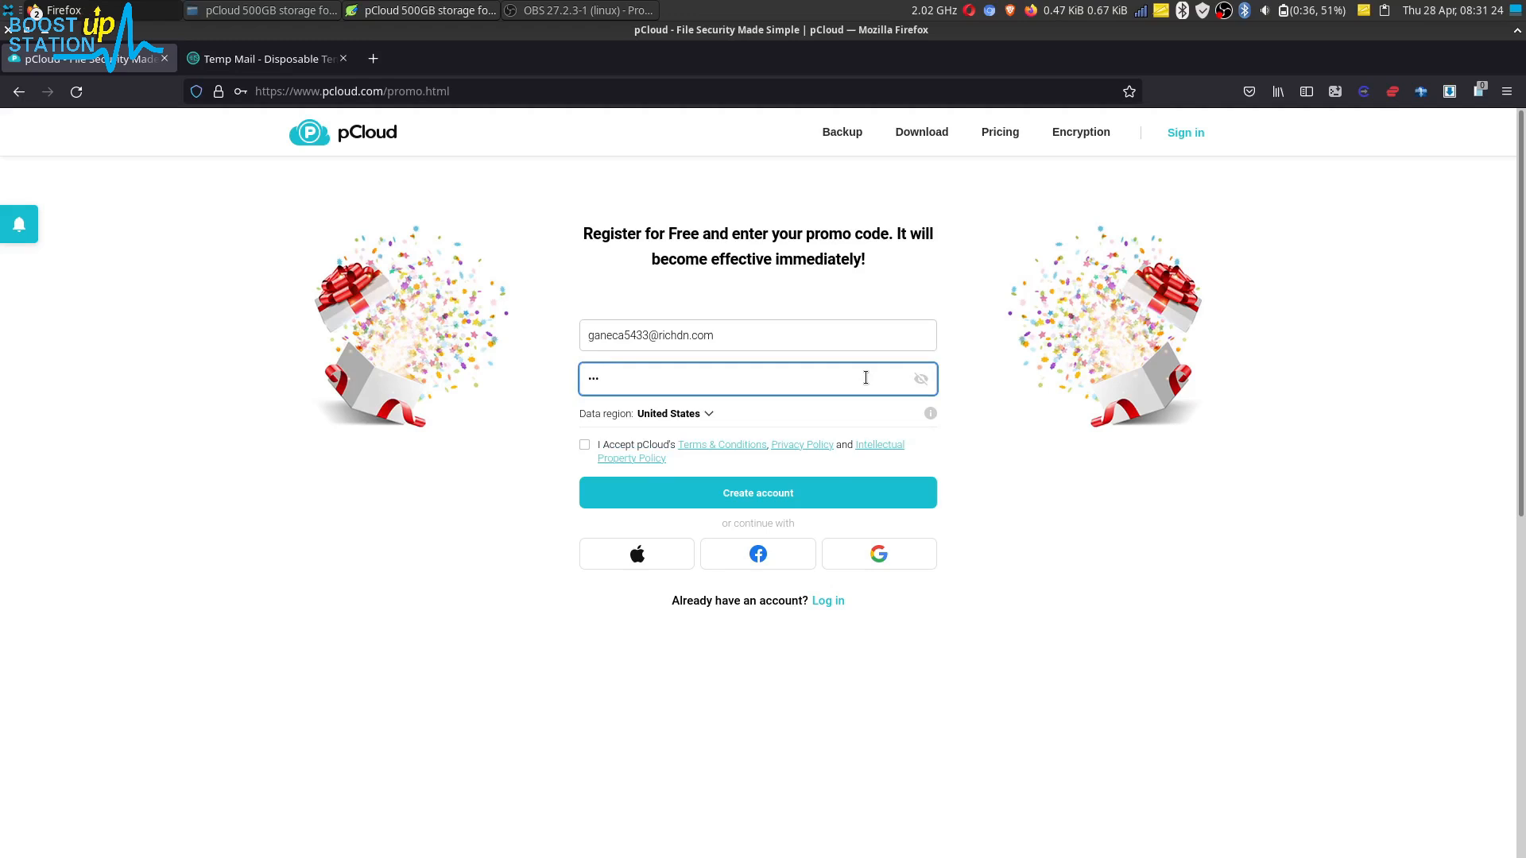
click(585, 445)
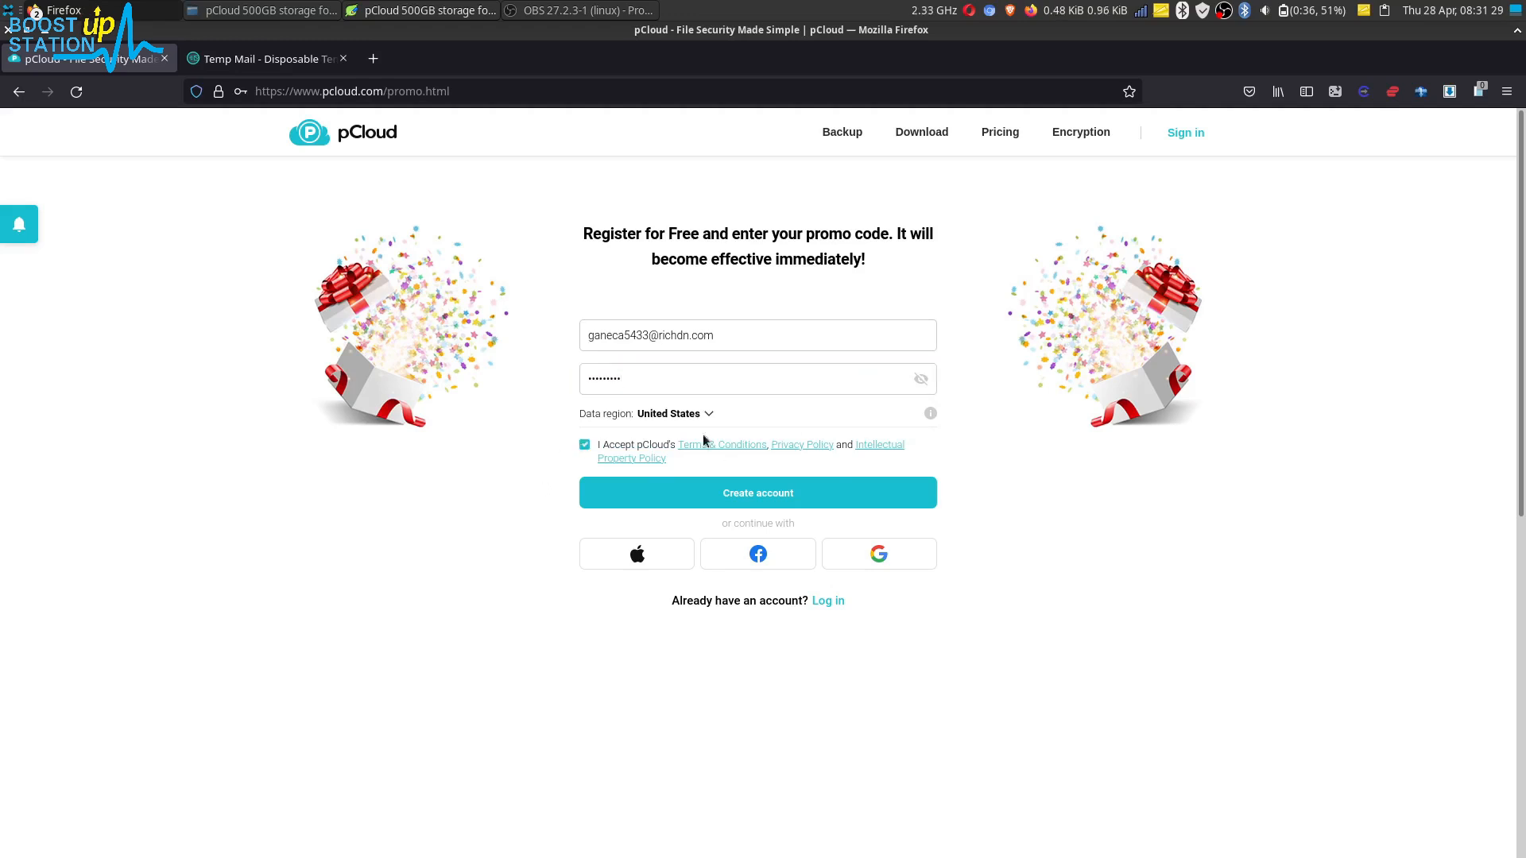
click(756, 492)
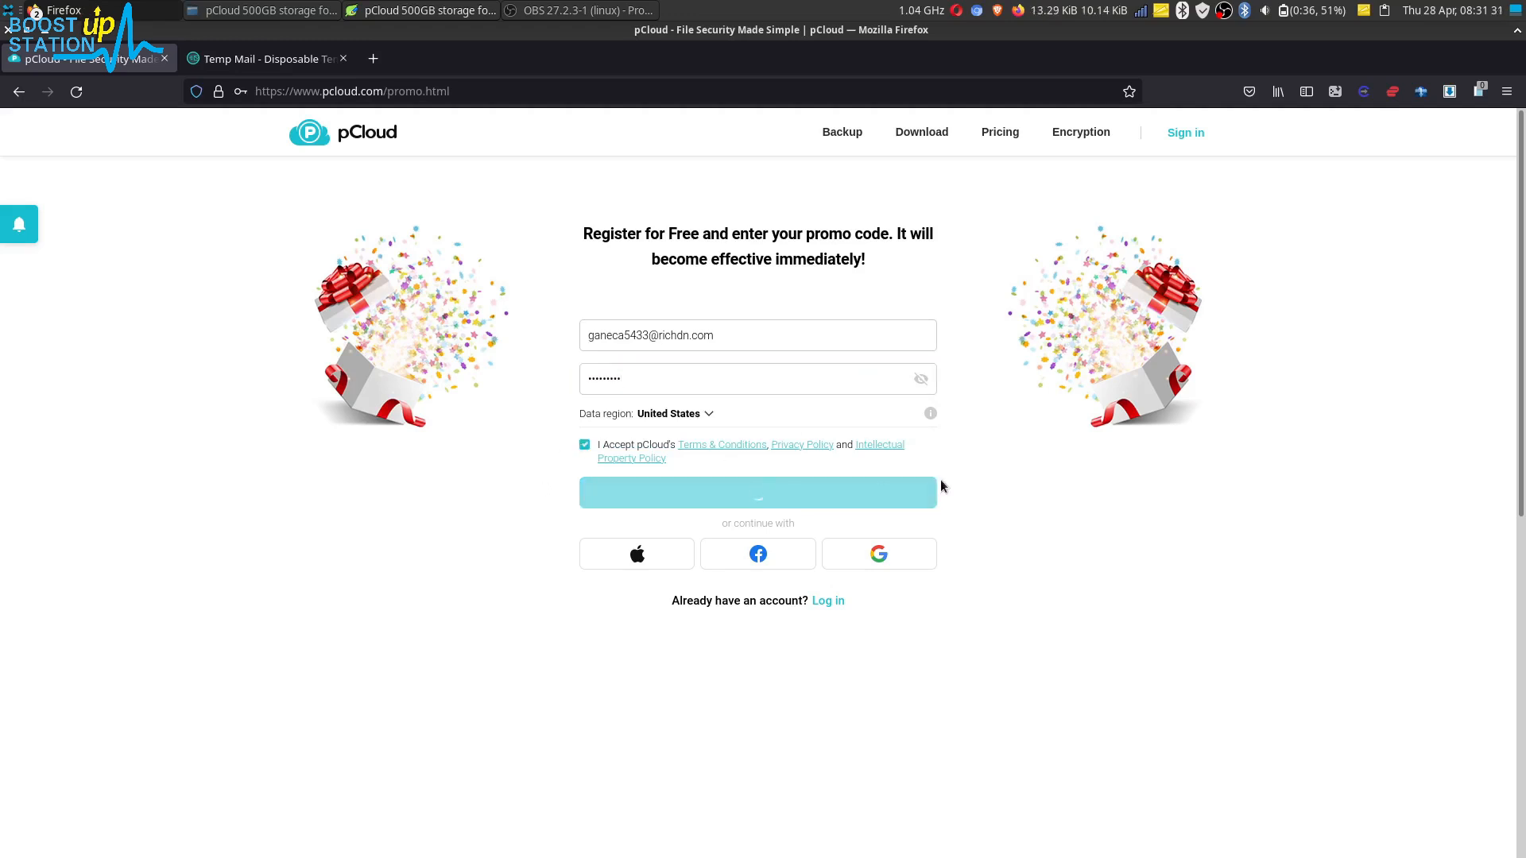
click(756, 492)
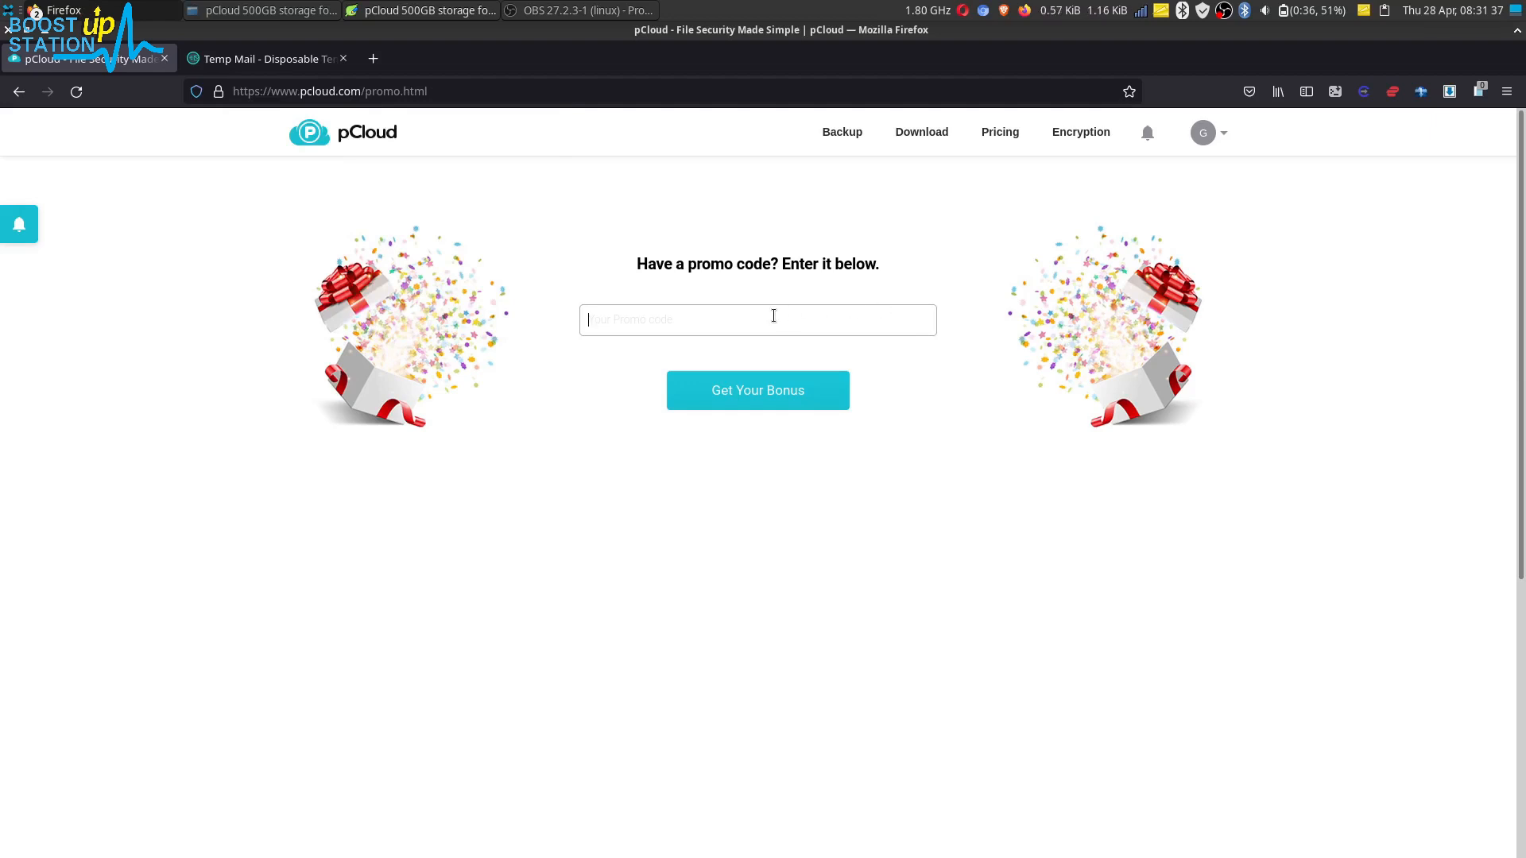
mouse_move(789, 318)
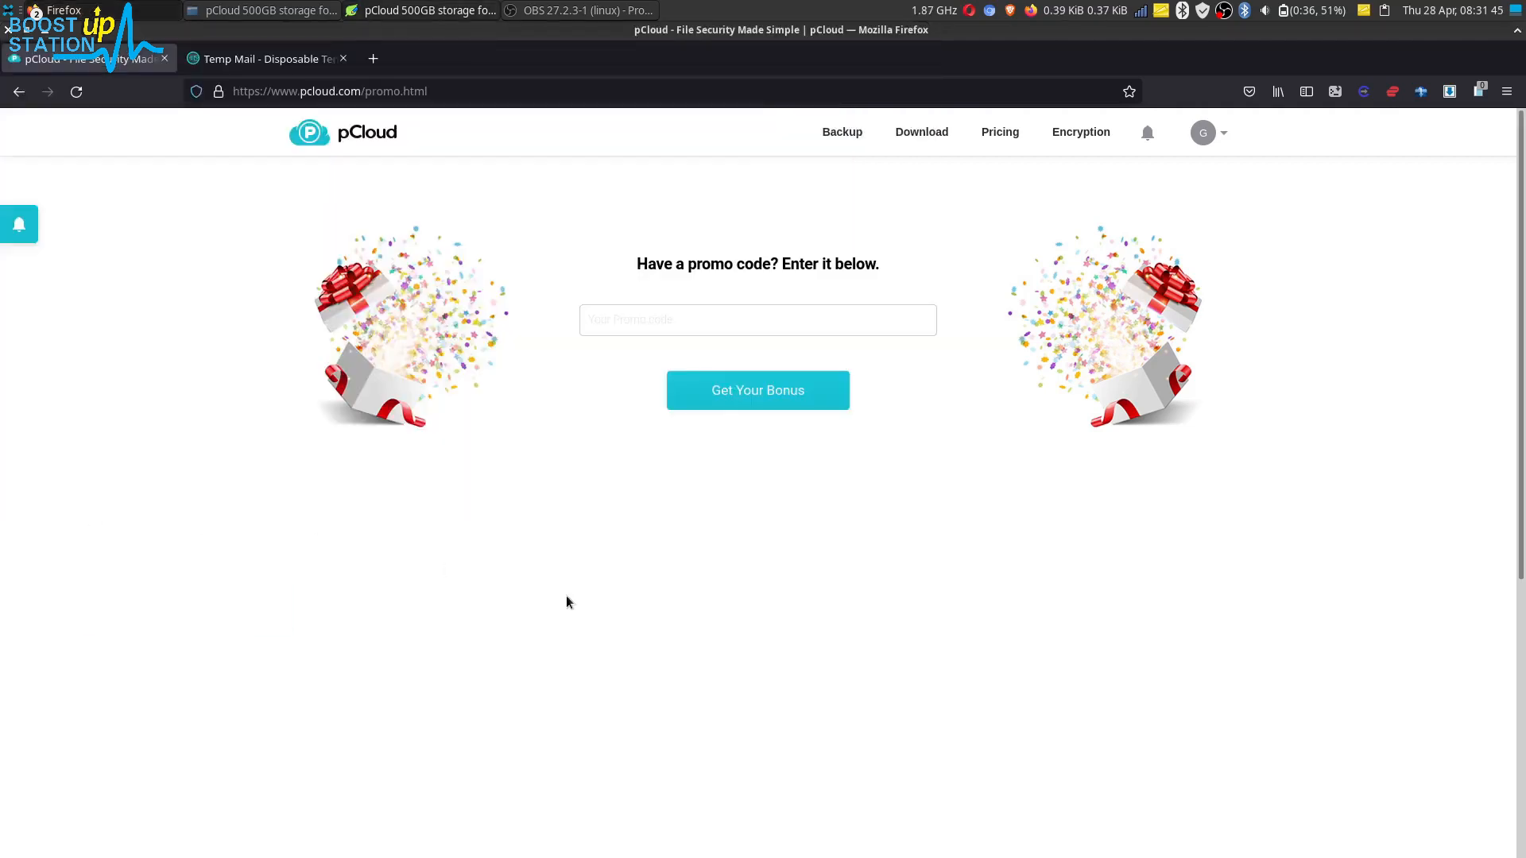
Submit the promo code with Get Your Bonus and highlight the confirmation-email message.
click(757, 391)
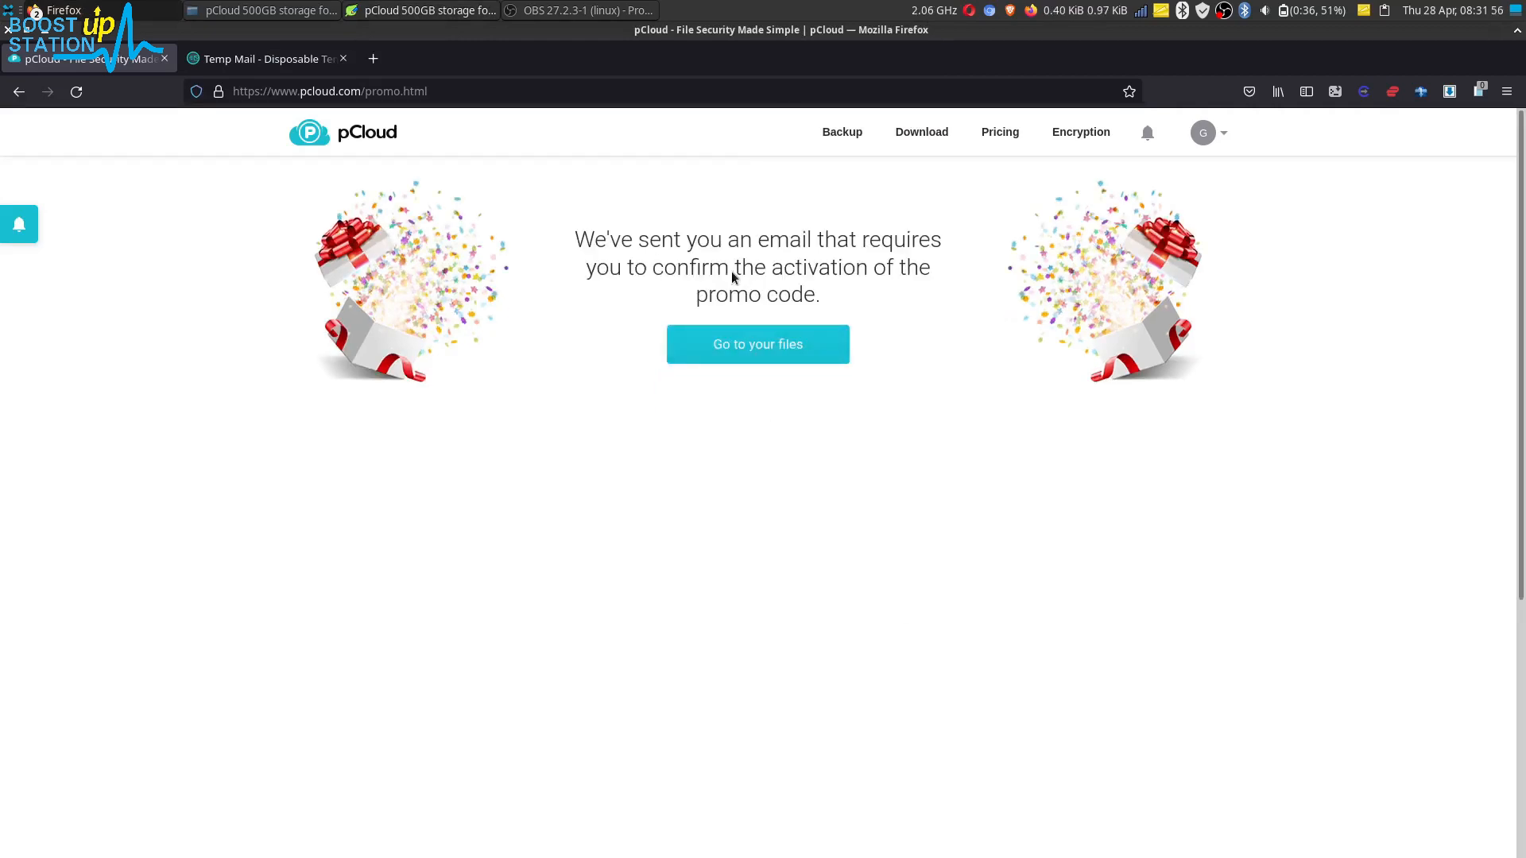
drag(574, 240, 858, 267)
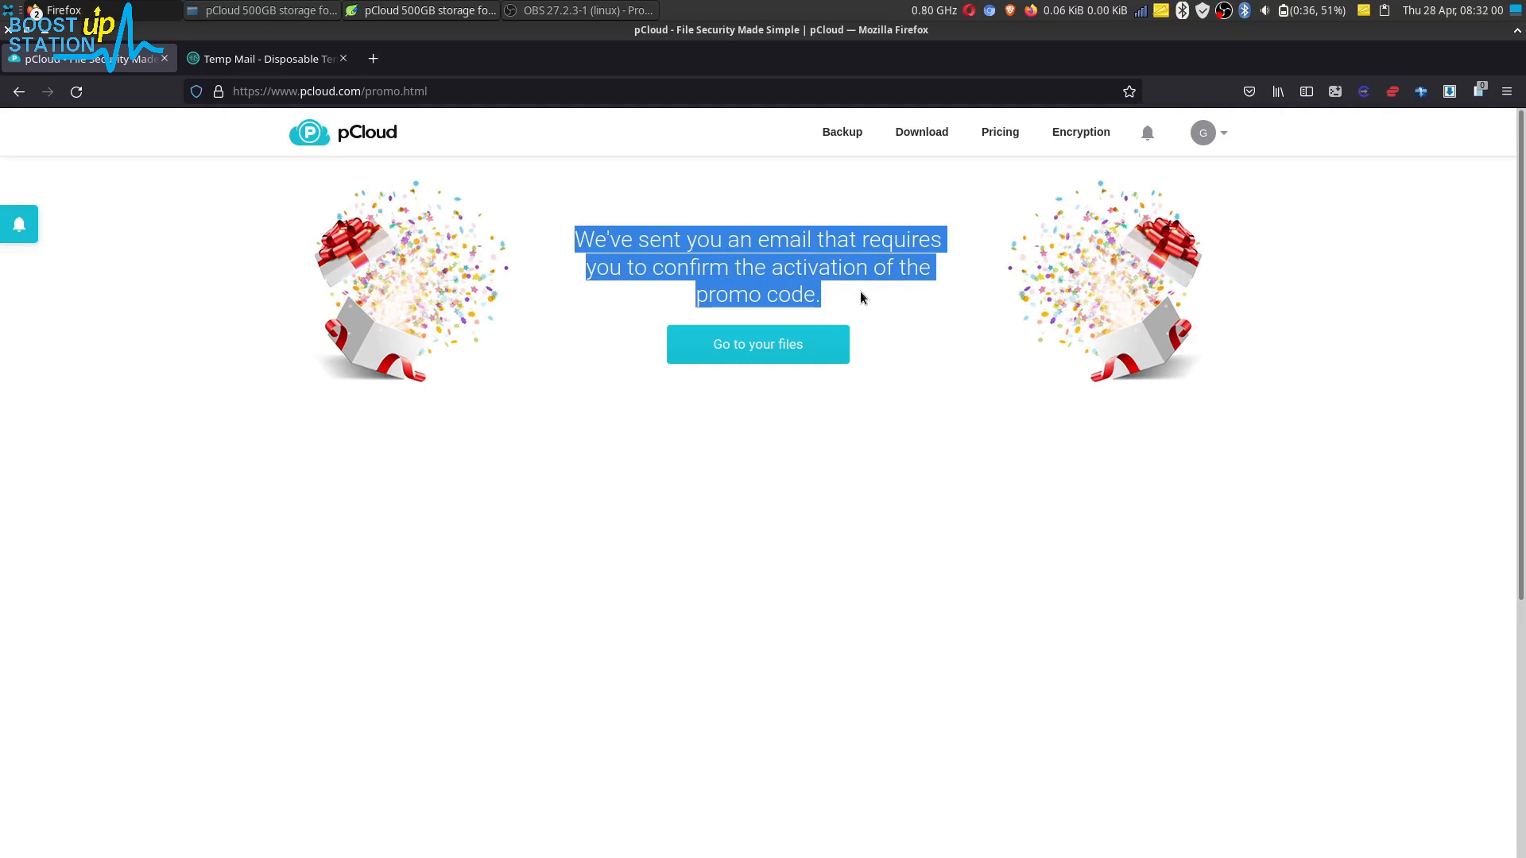
click(501, 213)
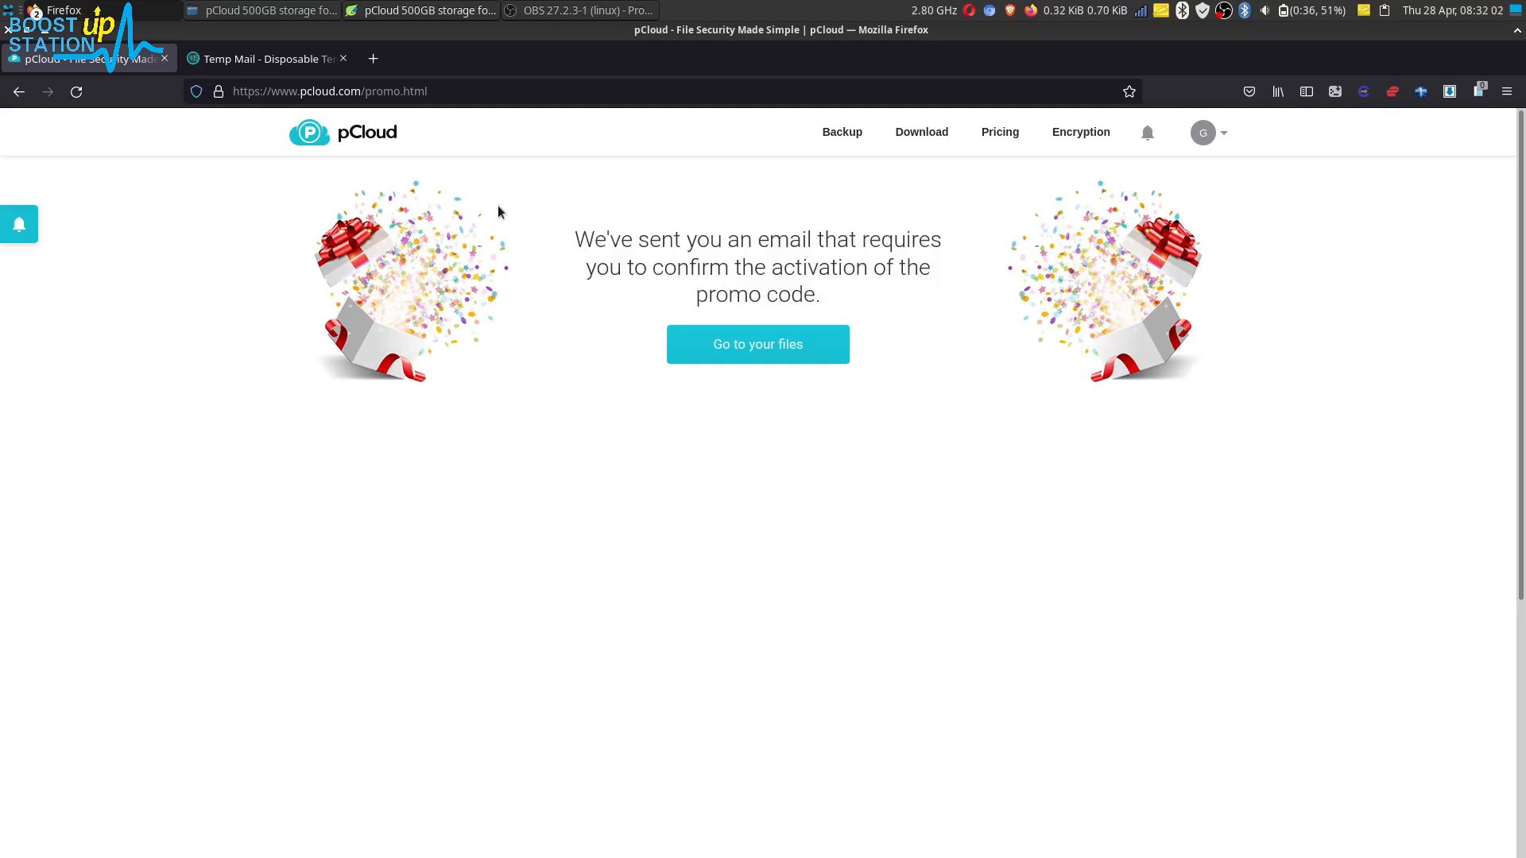
Confirm the code from the 'Apply your promo code for pCloud' email in Temp Mail.
click(262, 57)
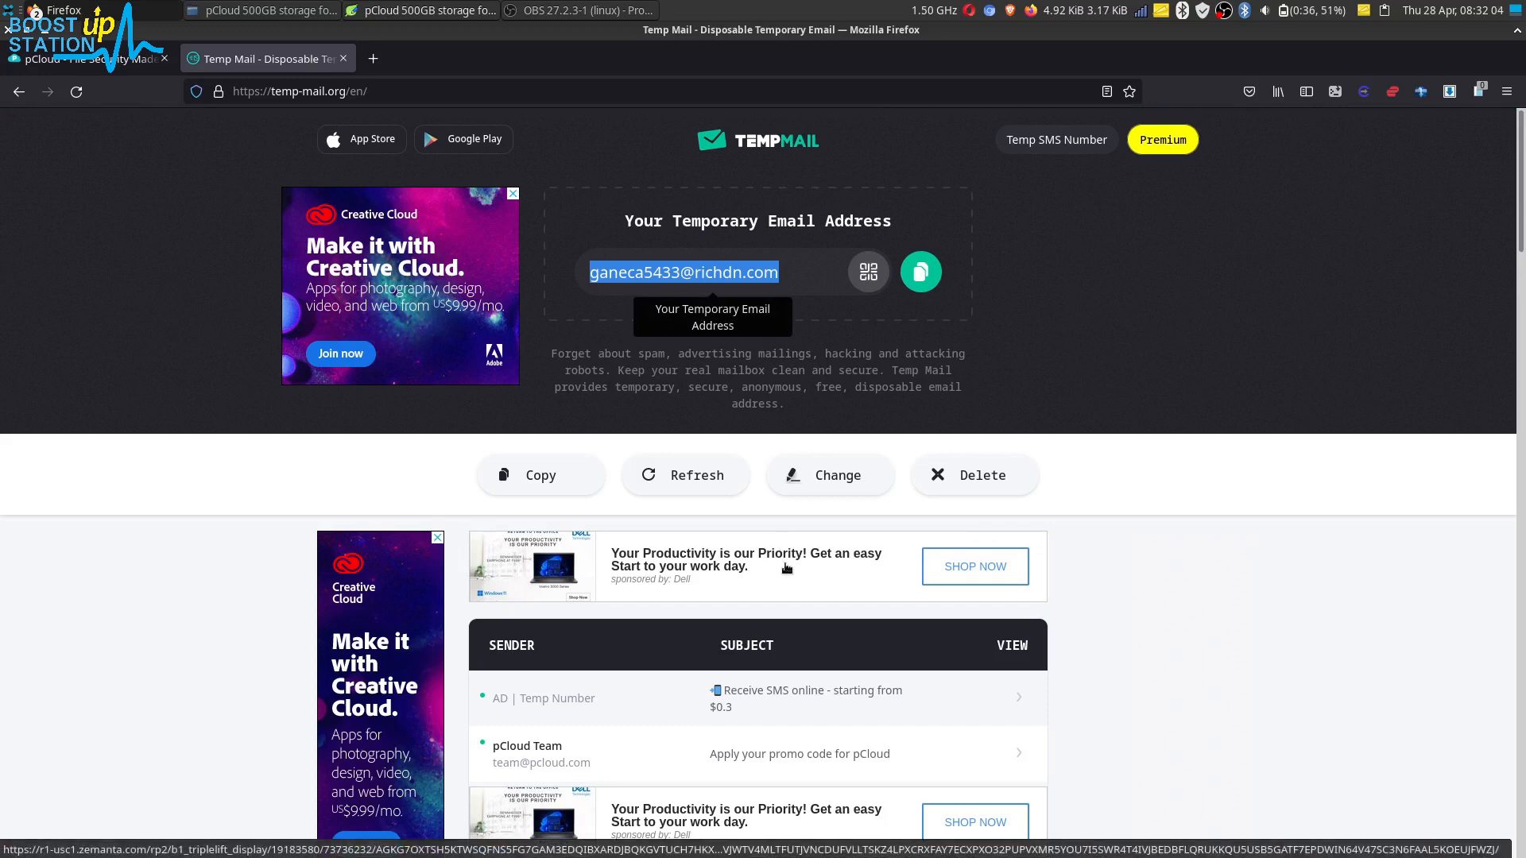
scroll(down, 3)
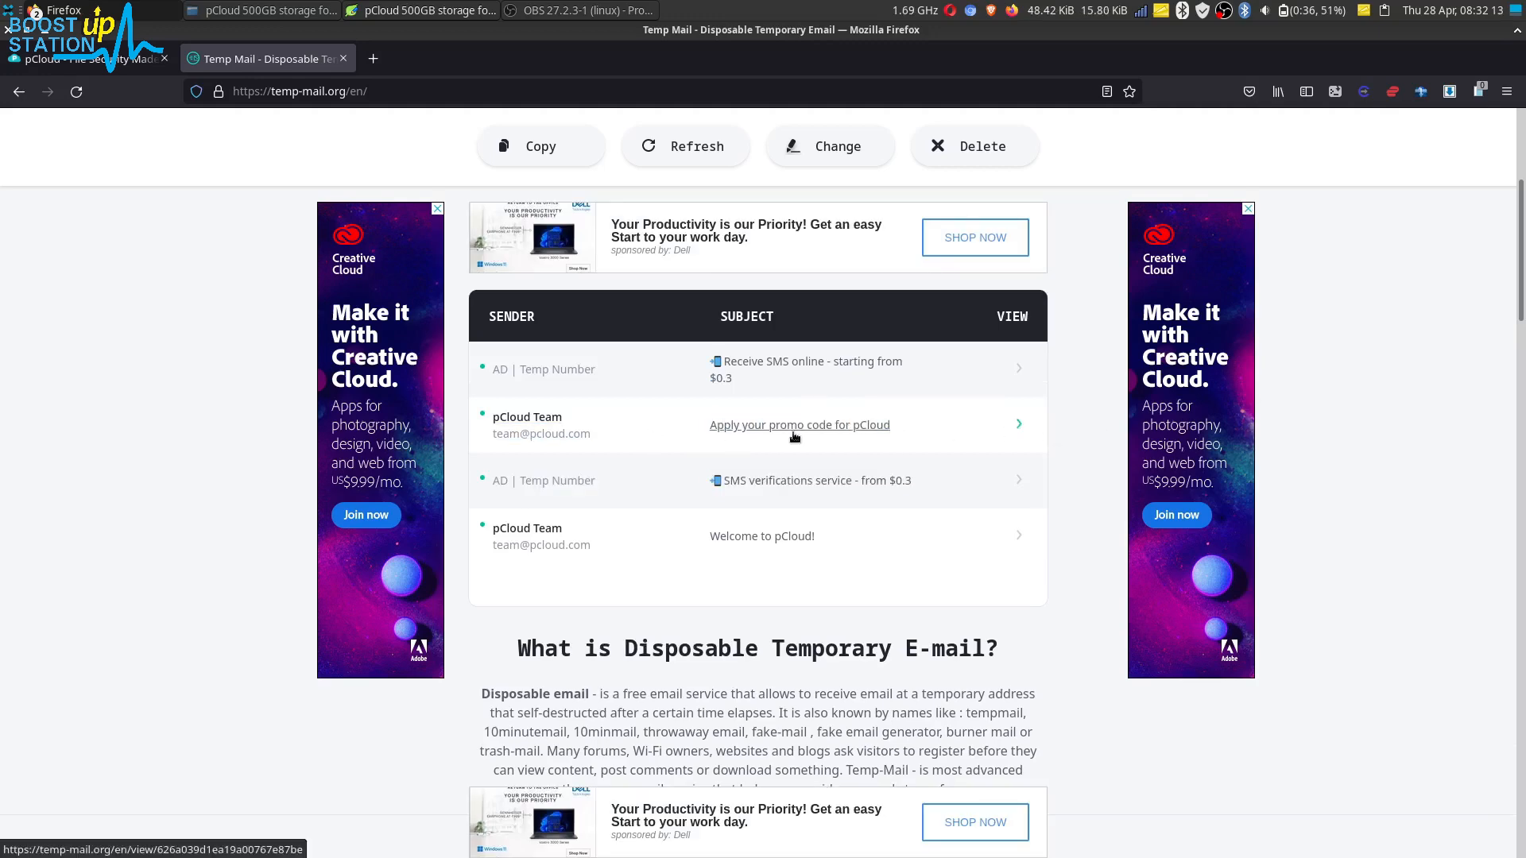
click(800, 426)
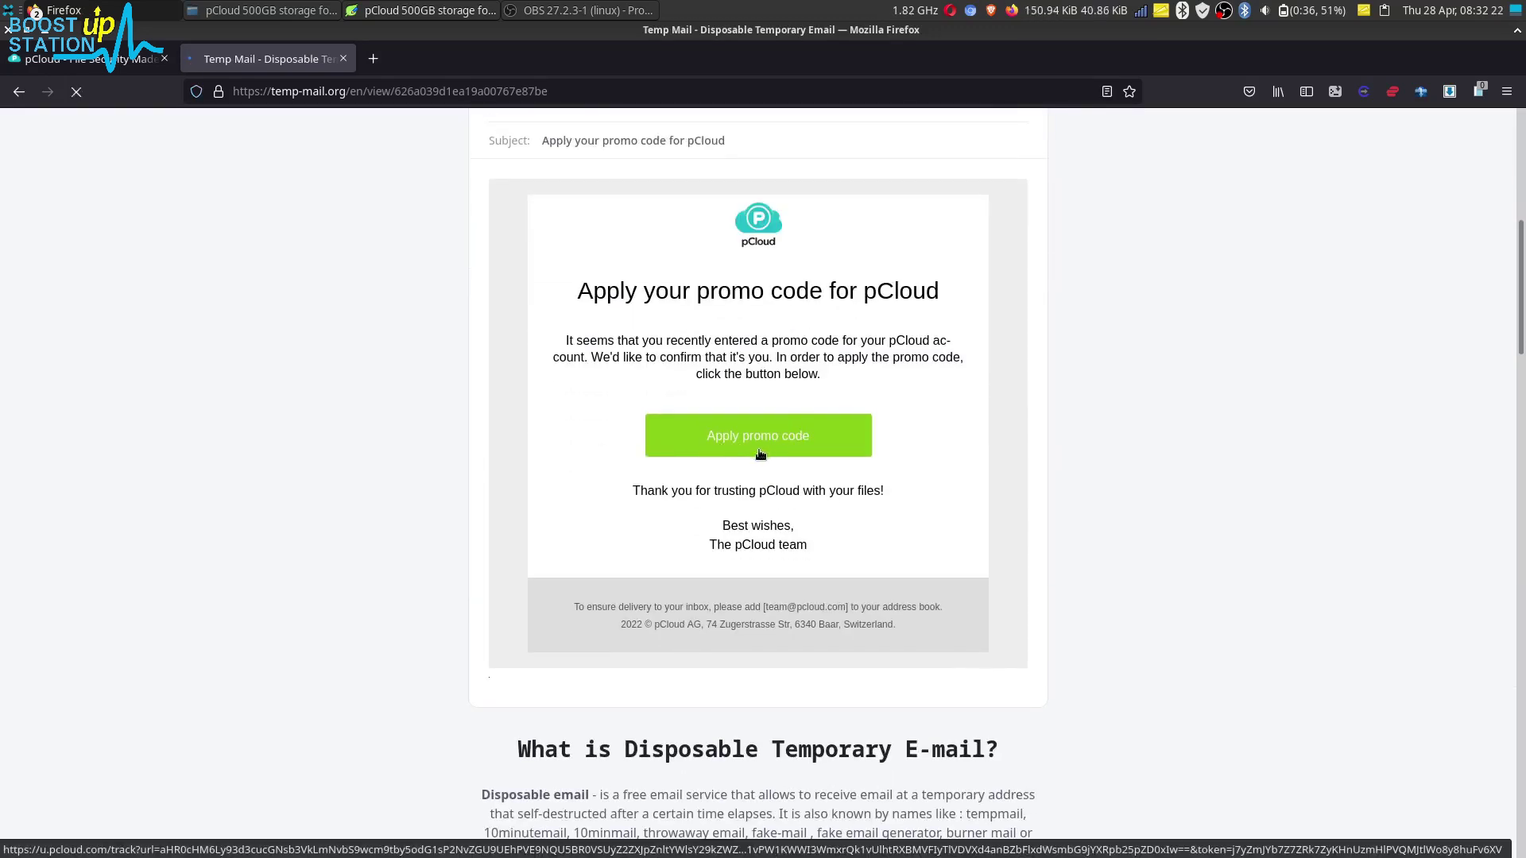
click(758, 435)
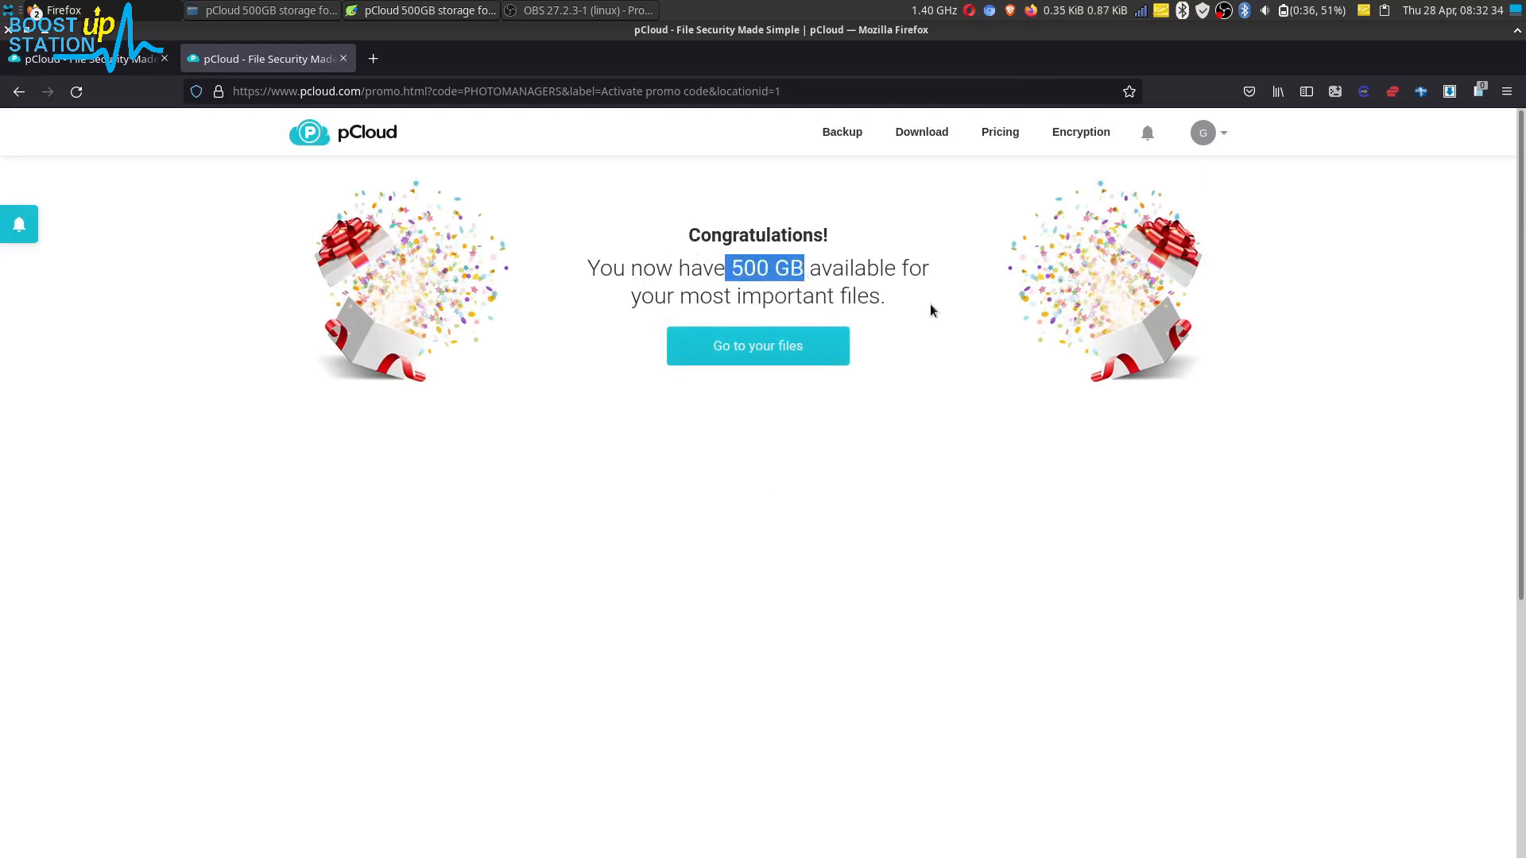
Go to the new account's Files page from the congratulations screen.
click(756, 347)
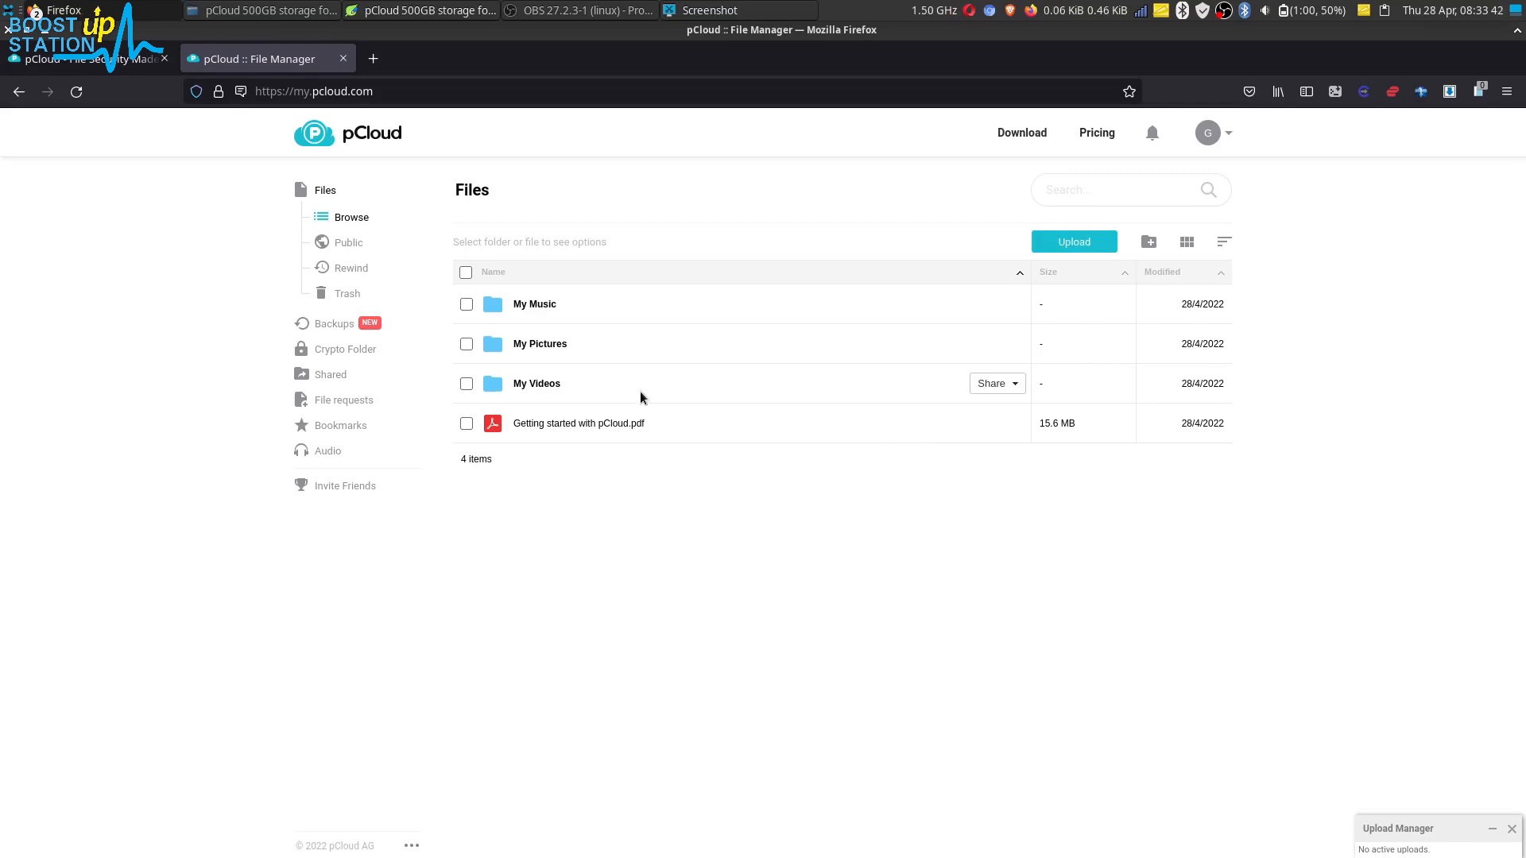
mouse_move(725, 168)
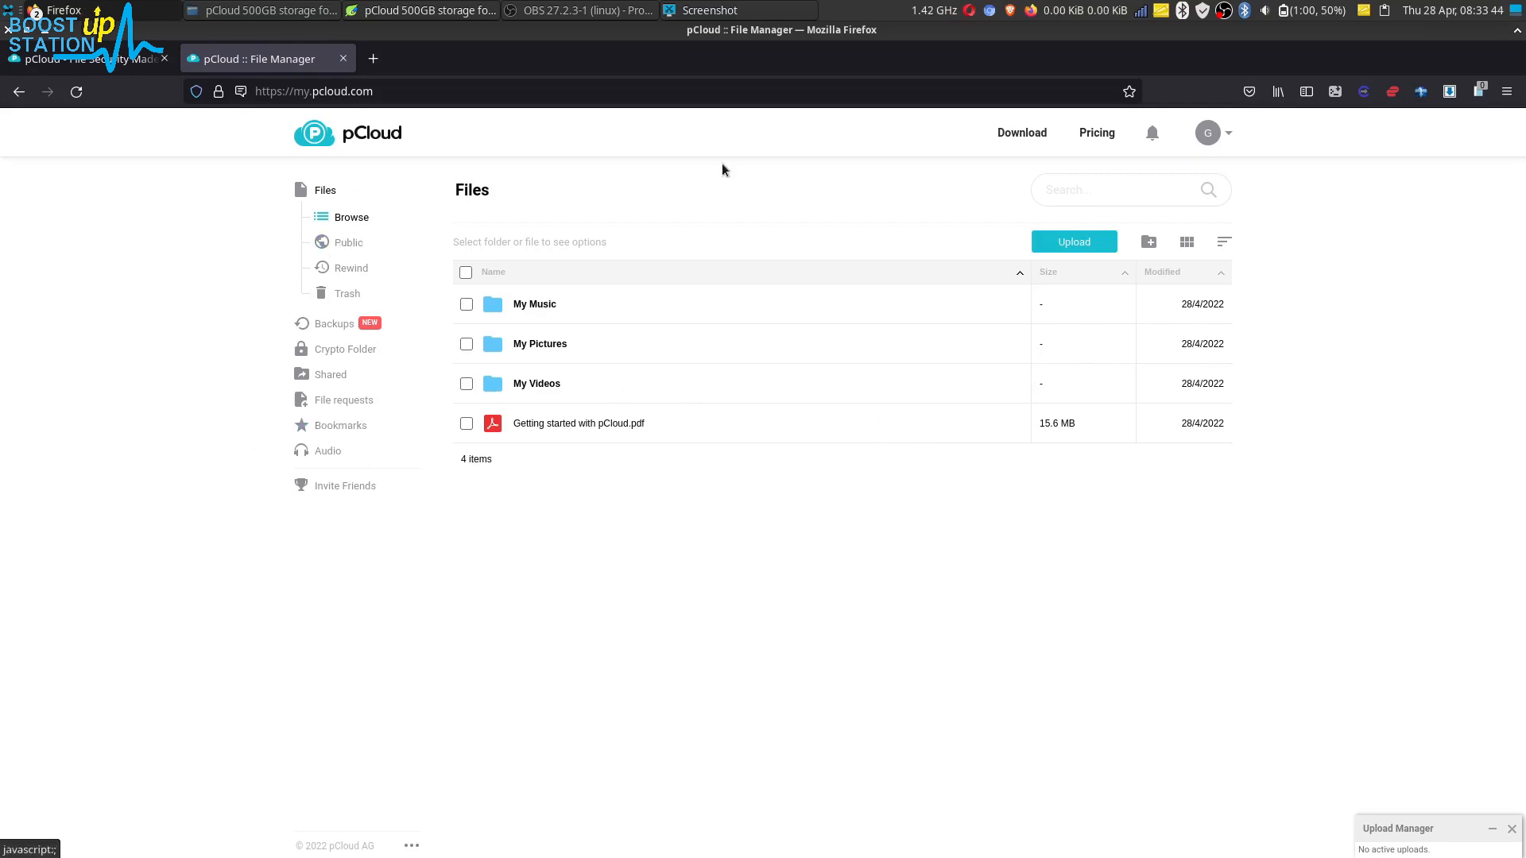
Show the account summary with the 500 GB quota and list the Settings options.
click(1211, 134)
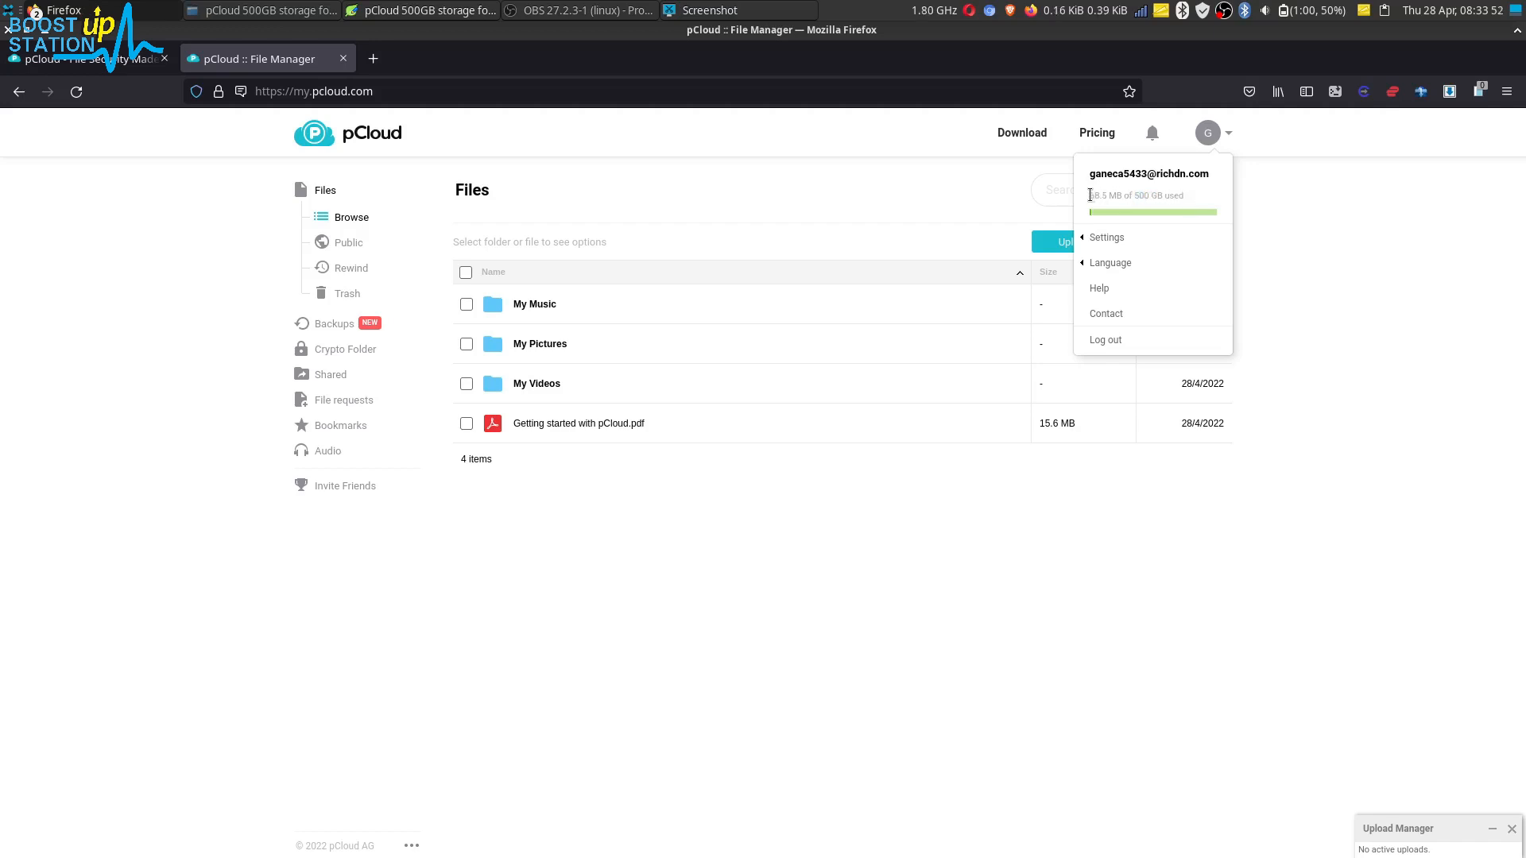
click(1106, 237)
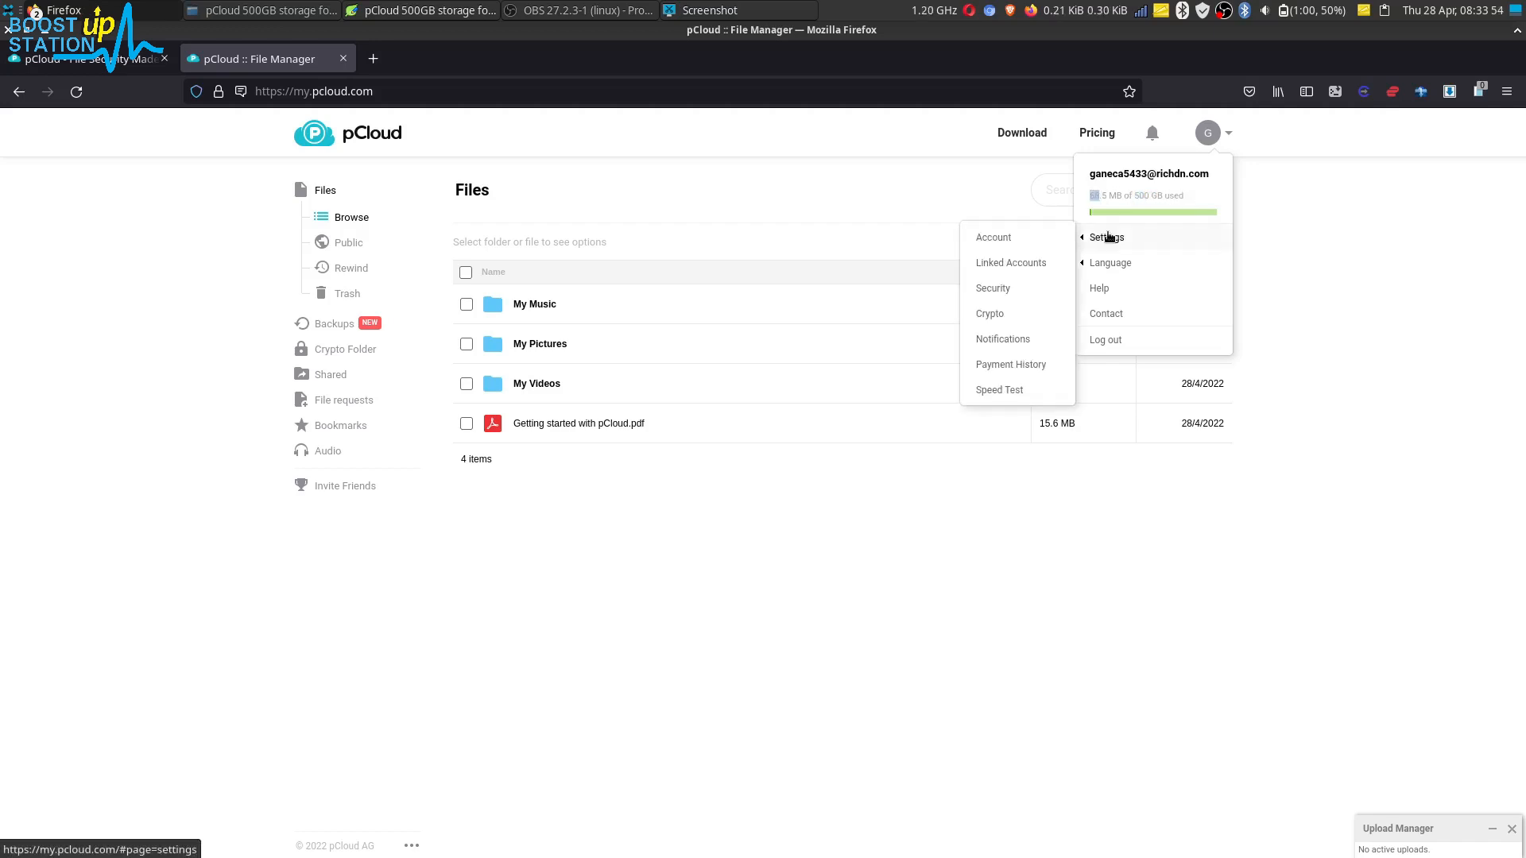